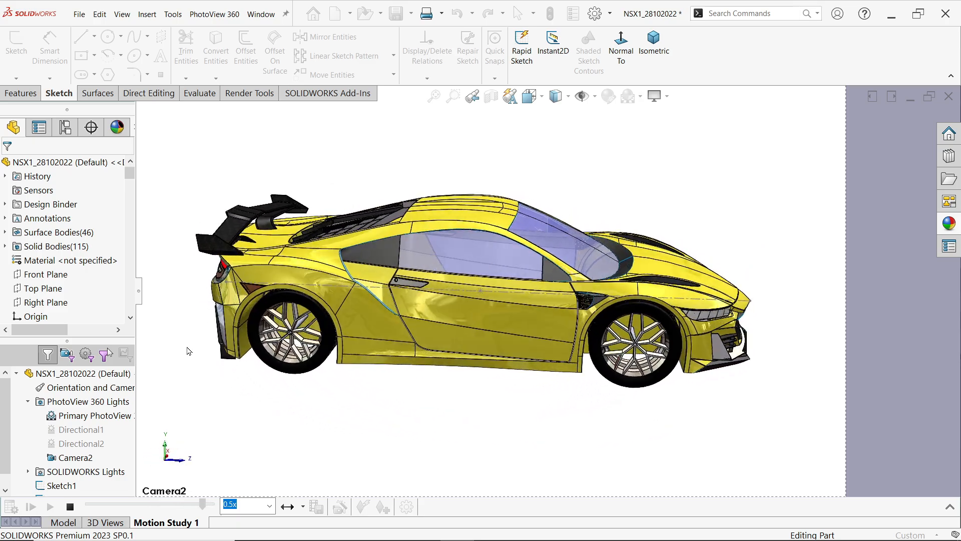
# Return from the motion study to the car model and select Plane1
pyautogui.click(62, 522)
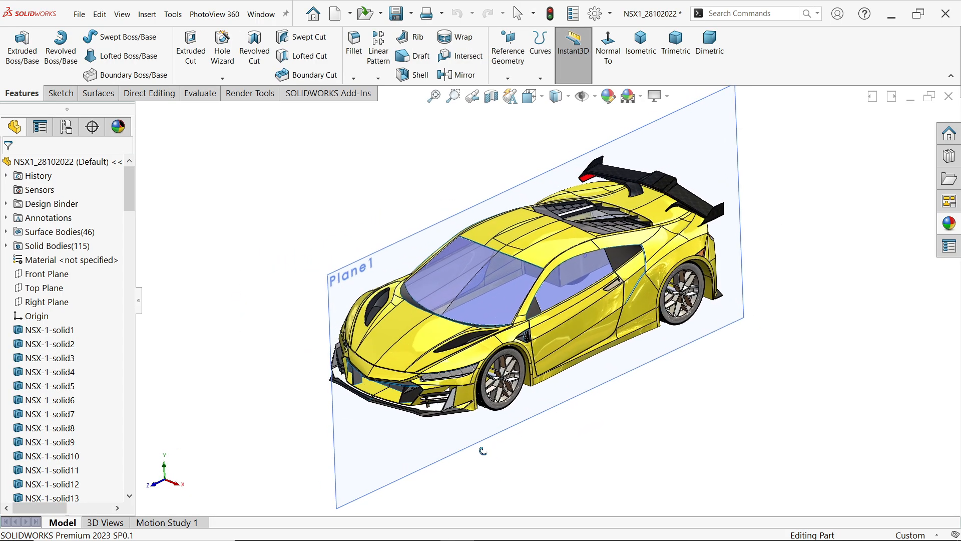
pyautogui.click(483, 445)
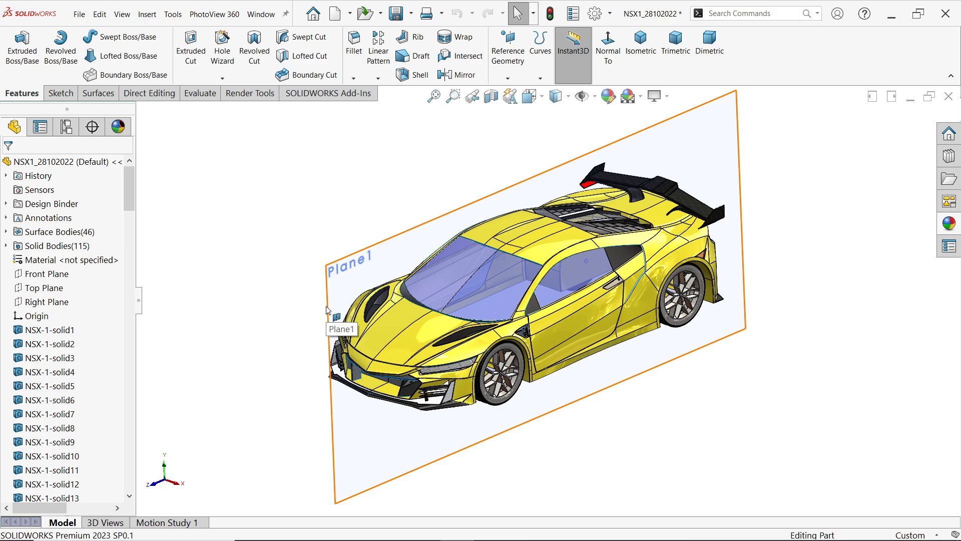
pyautogui.moveTo(329, 304)
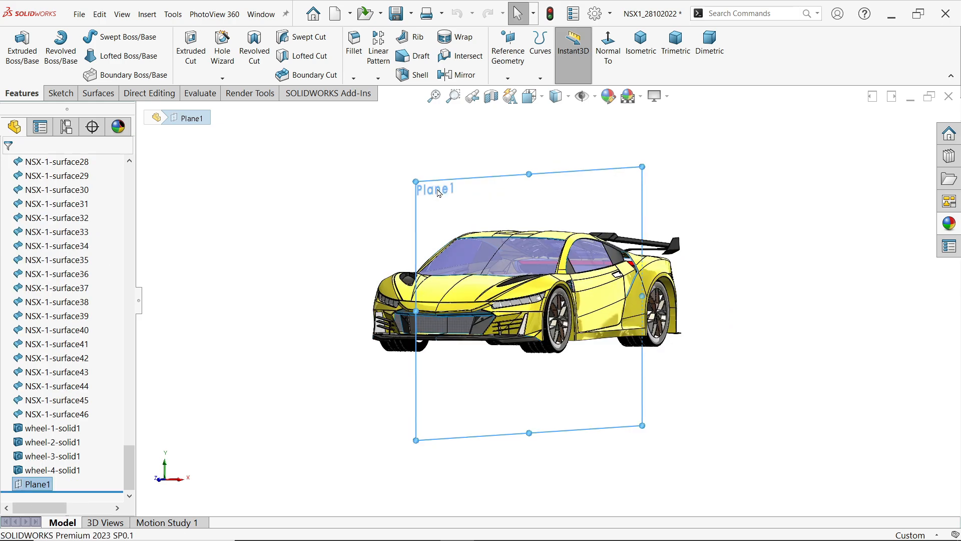
# Start Sketch1 on Plane1 and begin the centerline along the car's side through the wheel centres
pyautogui.click(60, 93)
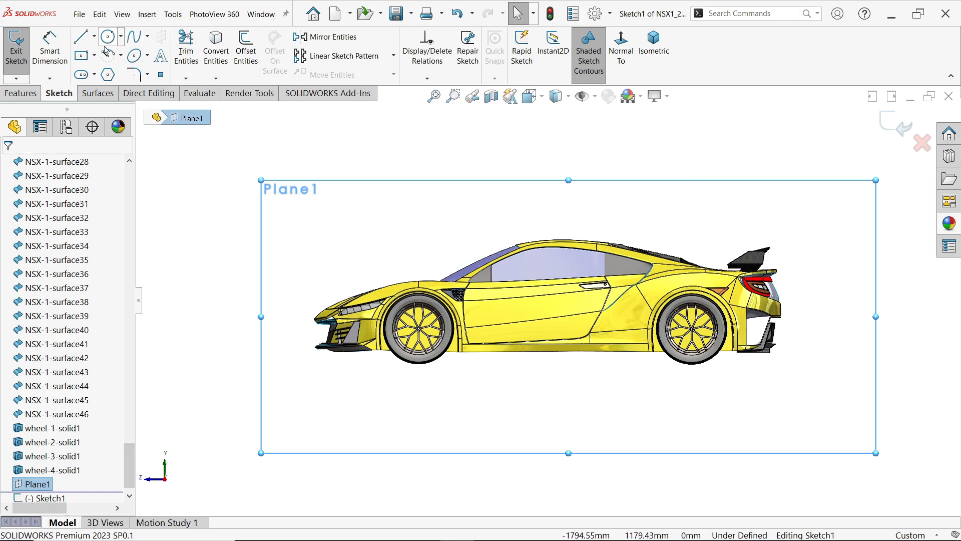
pyautogui.click(82, 36)
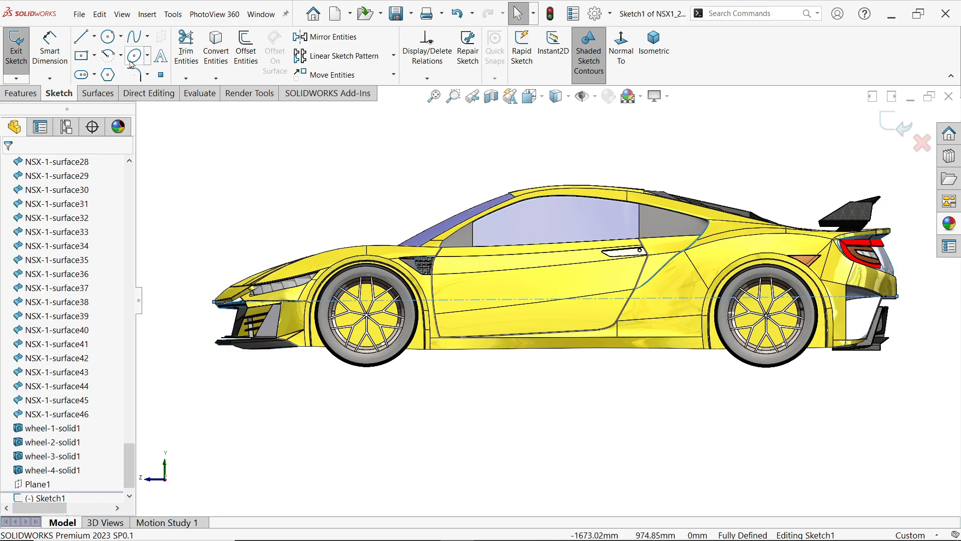
pyautogui.moveTo(161, 75)
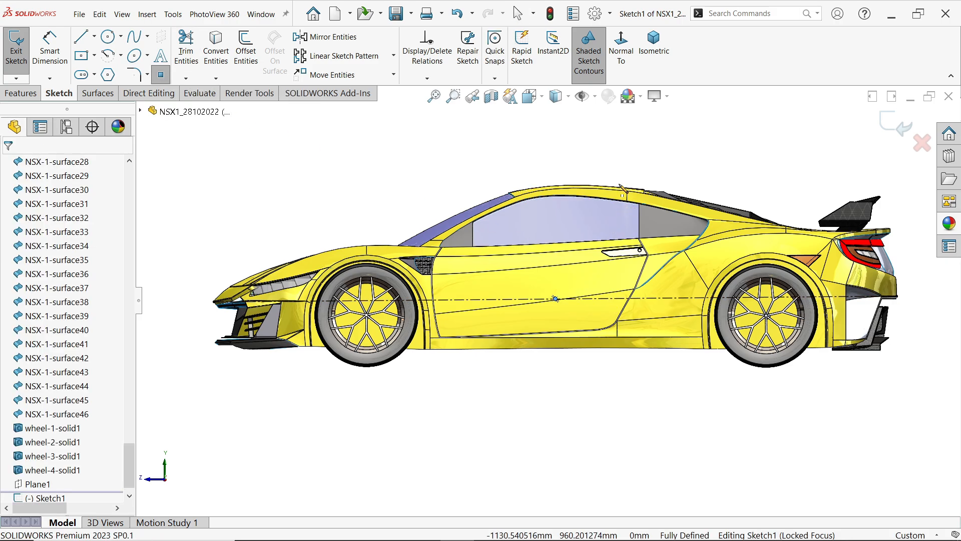
pyautogui.moveTo(883, 126)
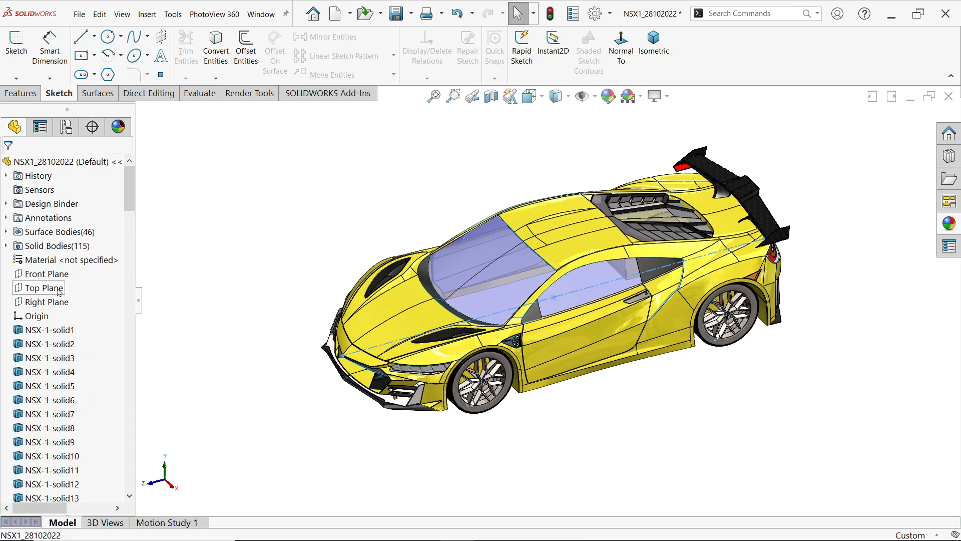
# Select Top Plane and start a new reference plane
pyautogui.click(42, 287)
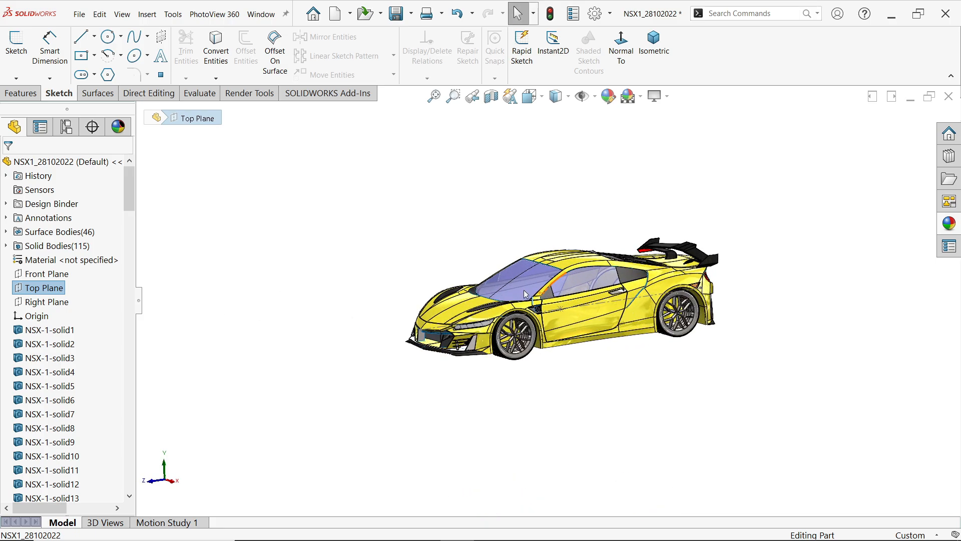
pyautogui.click(20, 93)
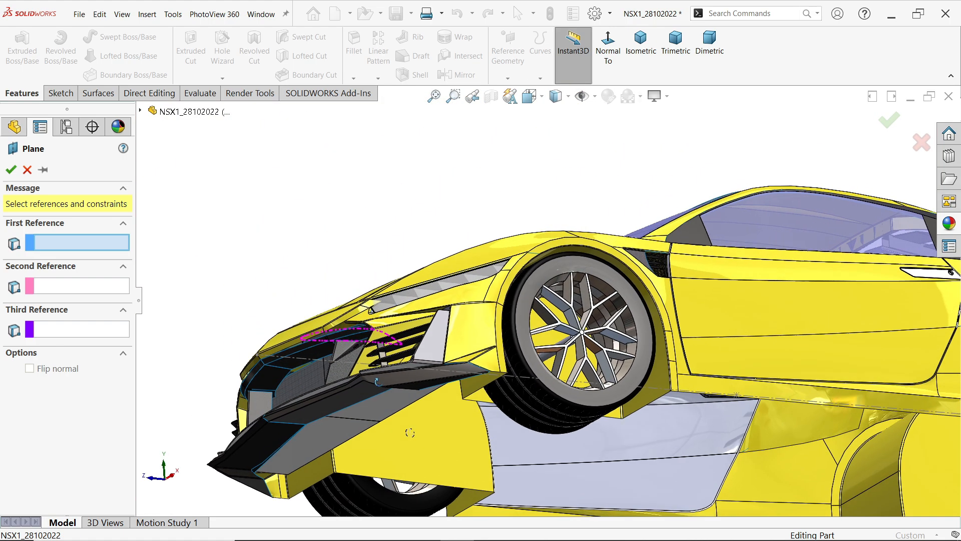
# Create Plane2 offset 400 mm from Top Plane with Flip offset, above the car
pyautogui.click(429, 331)
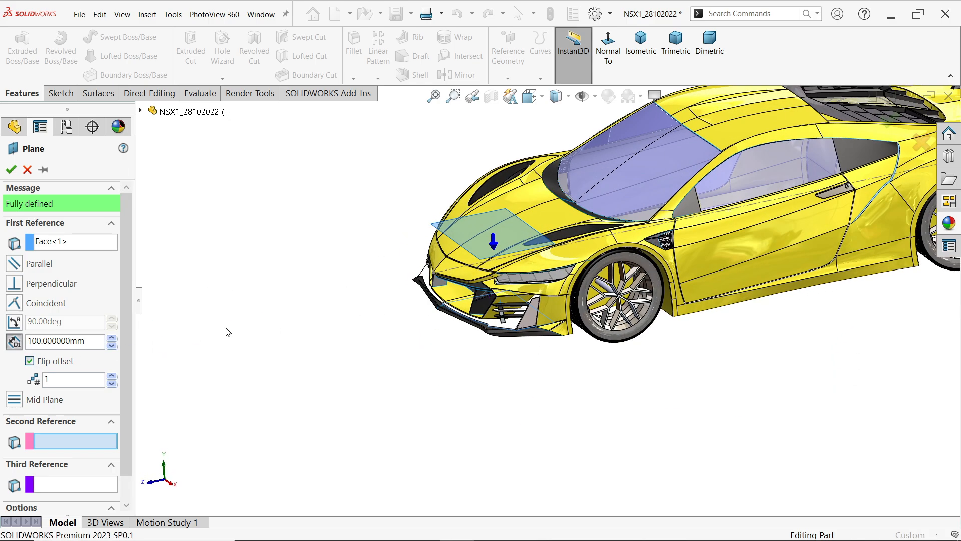
pyautogui.tripleClick(61, 341)
pyautogui.write('500.000000')
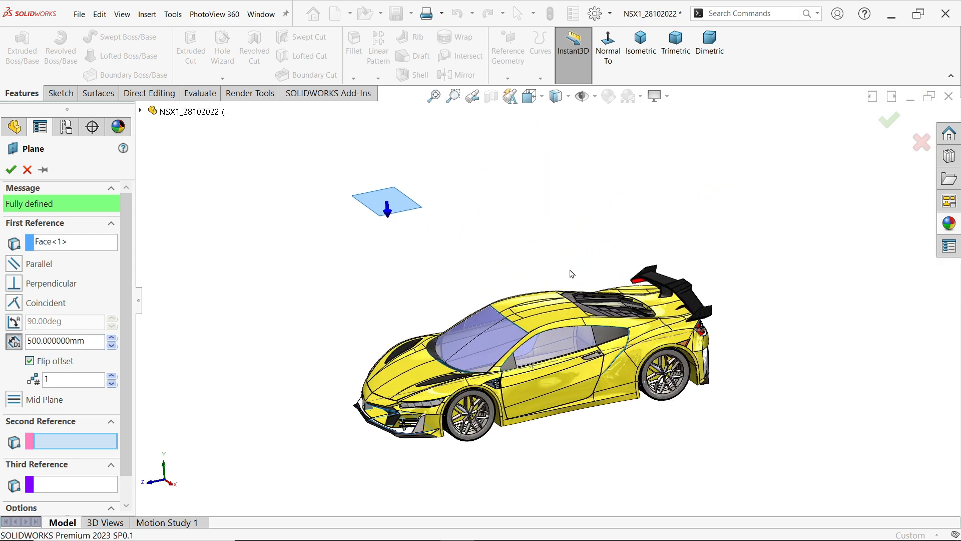
pyautogui.click(61, 341)
pyautogui.write('400.000000')
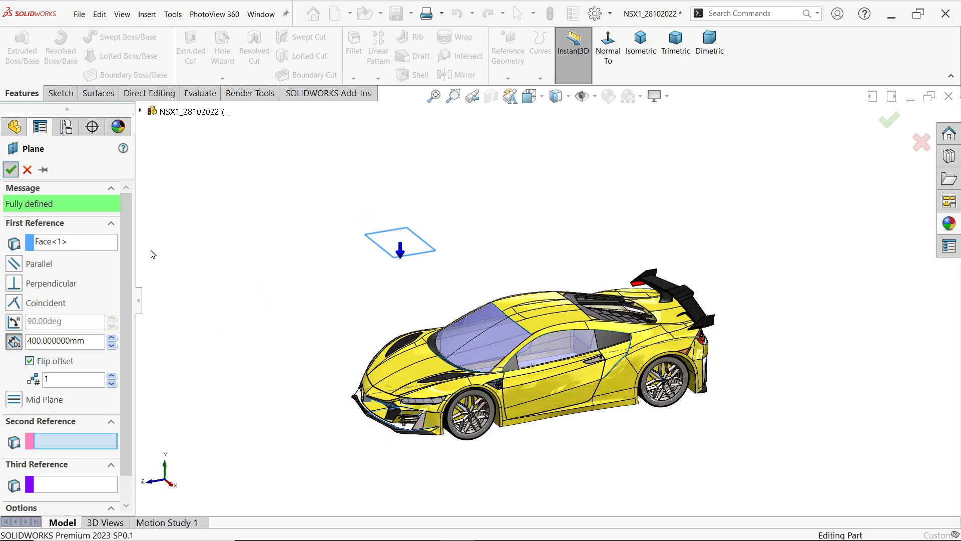
pyautogui.click(10, 170)
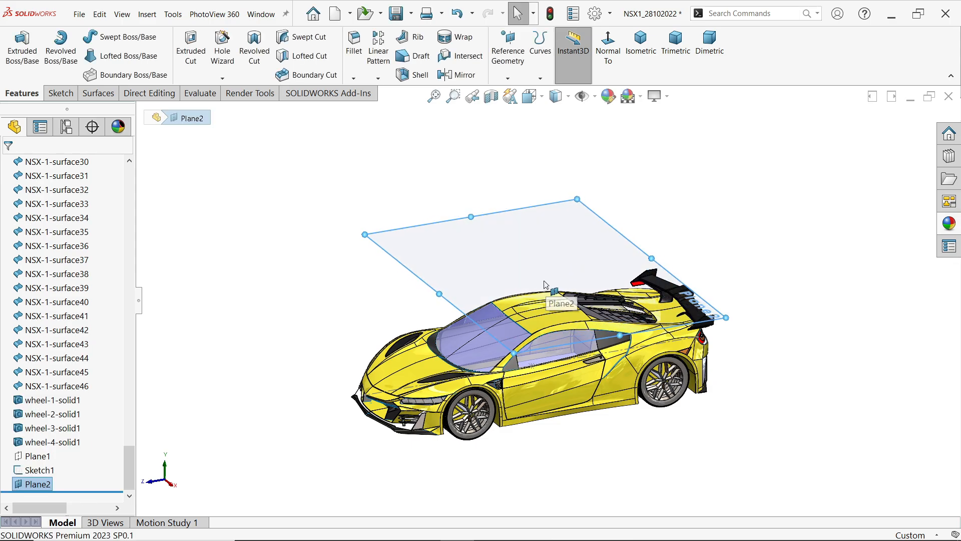
pyautogui.moveTo(466, 285)
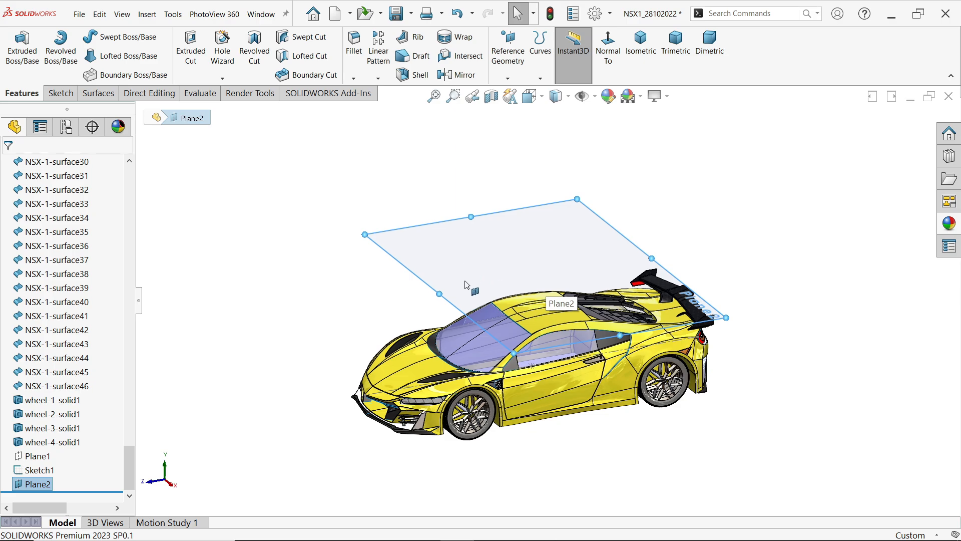
# Start a sketch on Plane2 and draw an R1200 centerpoint arc around the car
pyautogui.click(60, 93)
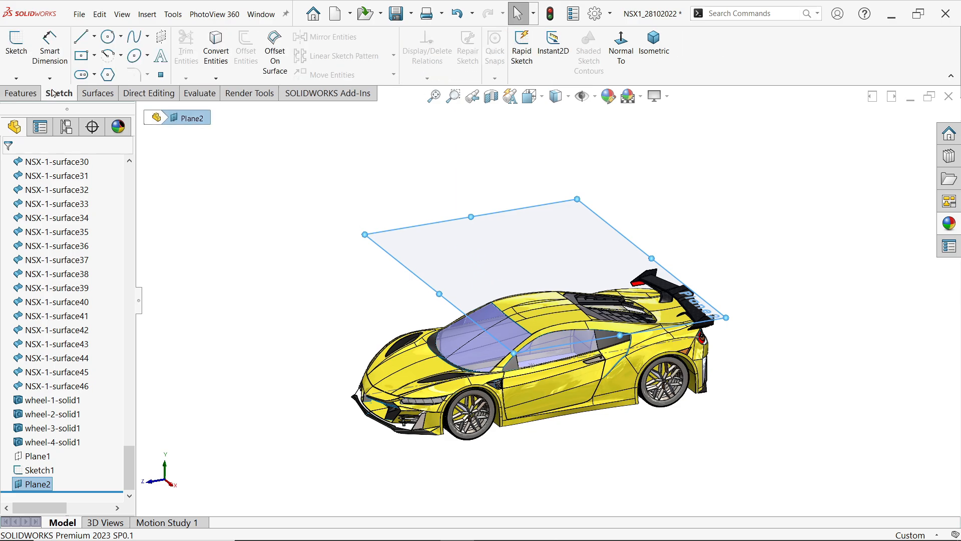
pyautogui.click(16, 46)
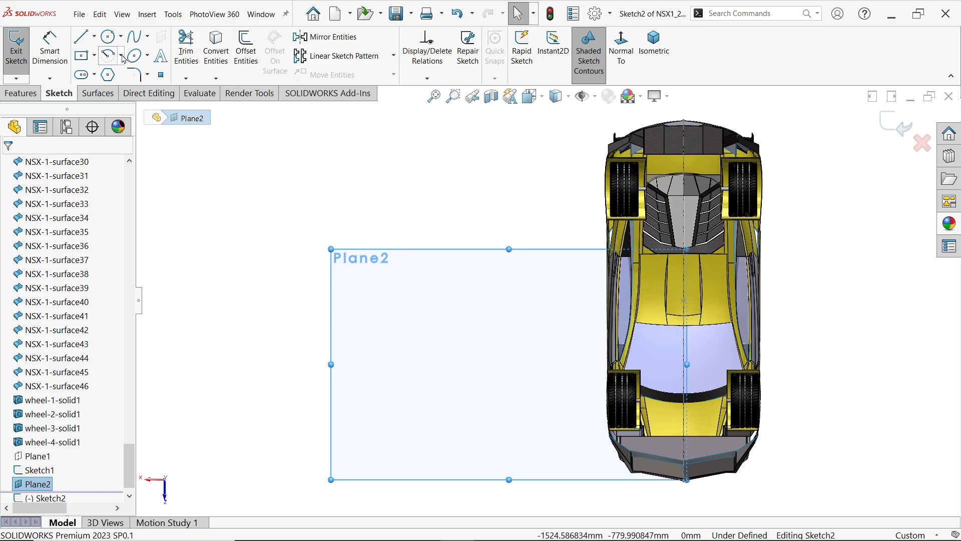
pyautogui.click(120, 55)
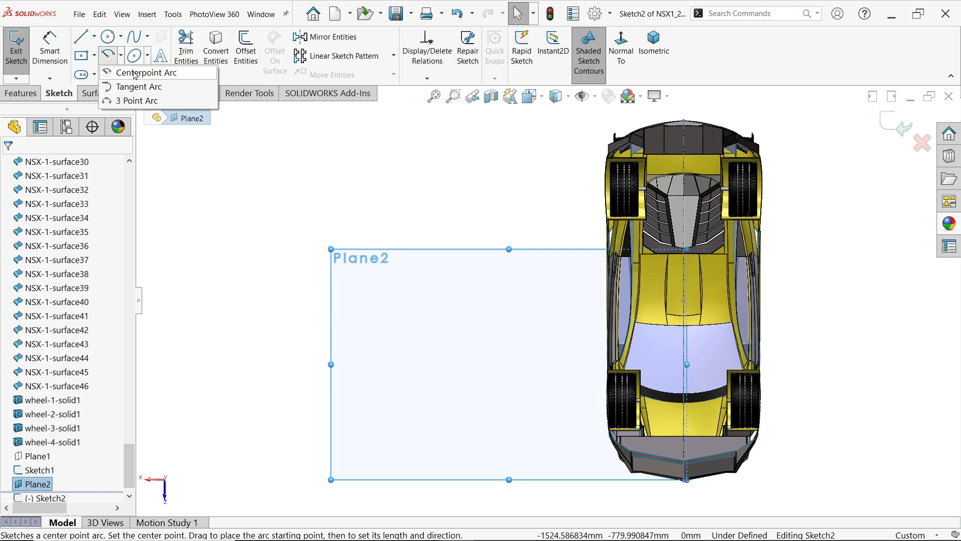
pyautogui.click(138, 72)
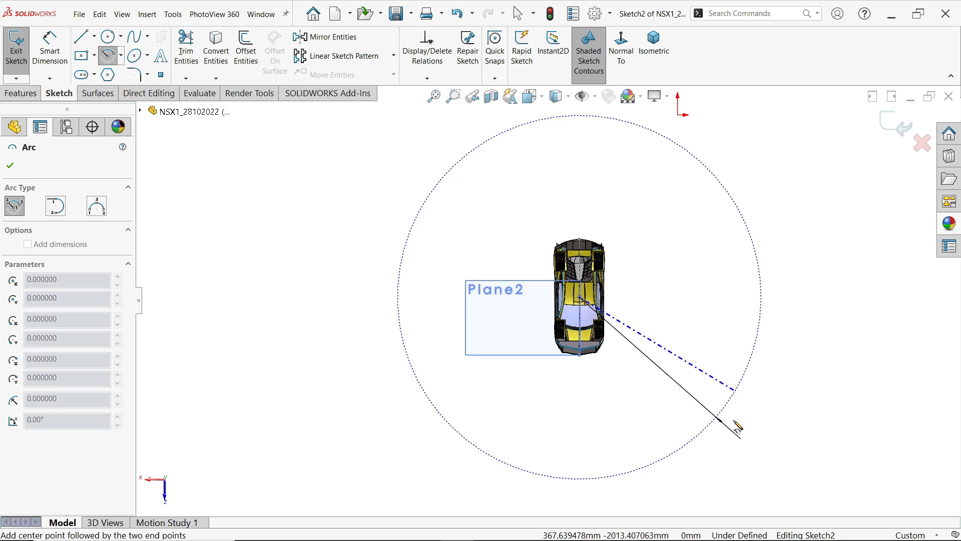
pyautogui.click(736, 427)
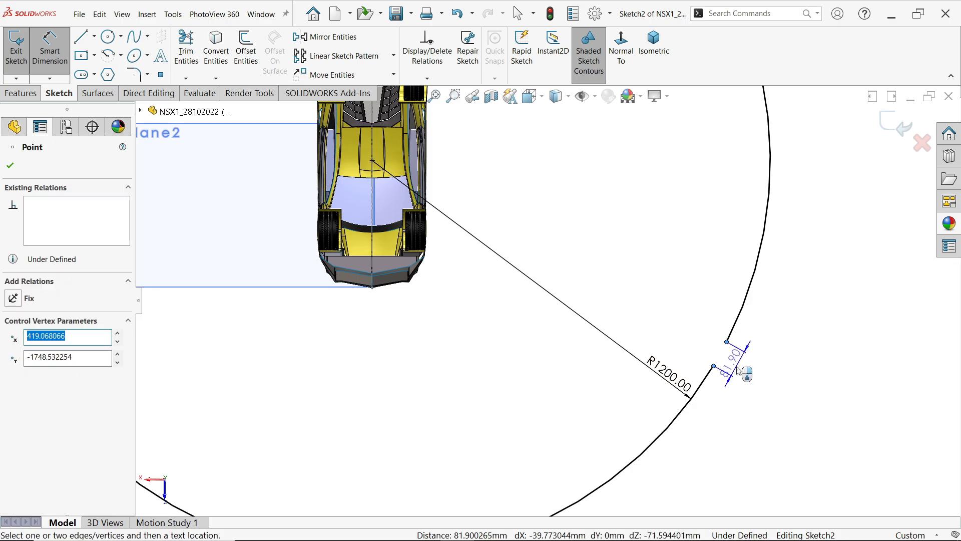
# Dimension the gap between the arc's two ends to 1 mm
pyautogui.click(745, 374)
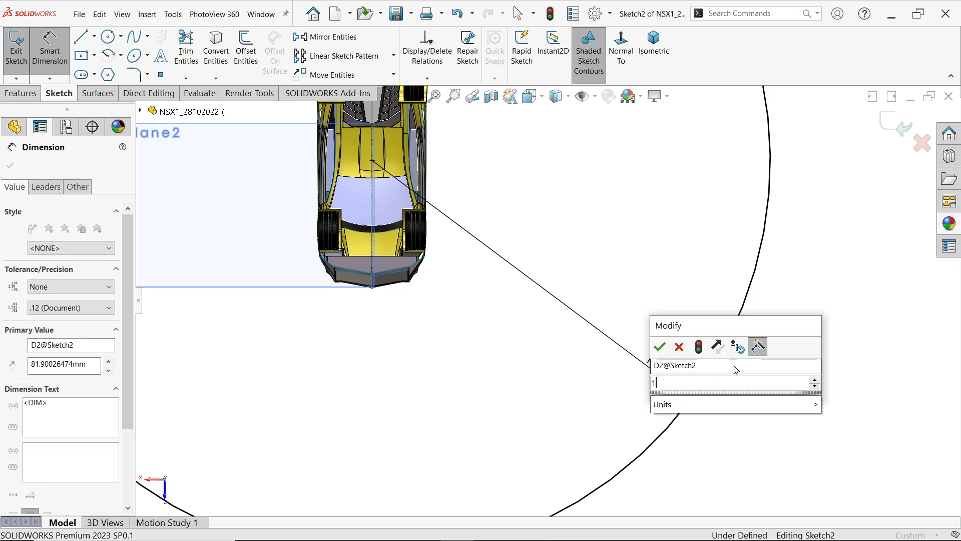
pyautogui.click(659, 347)
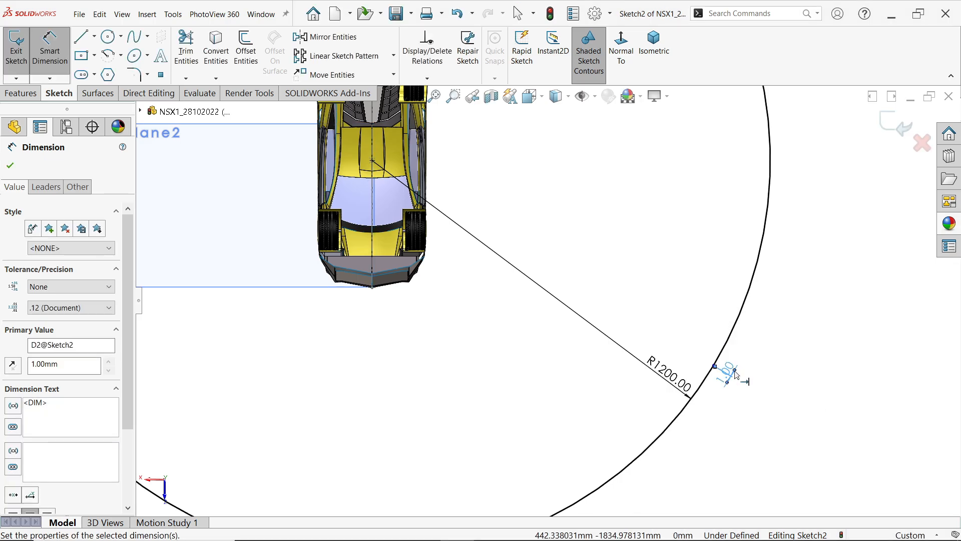
pyautogui.click(653, 47)
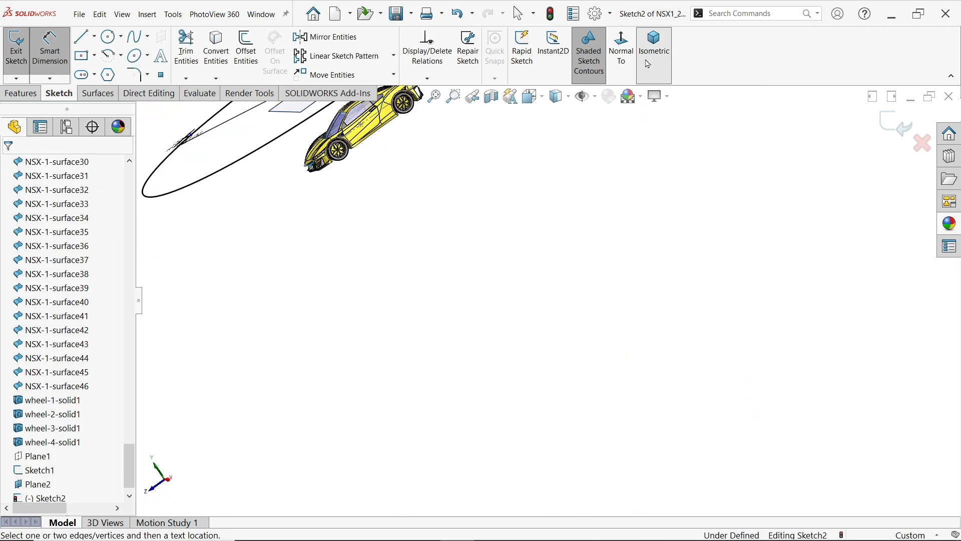
# Show the isometric view and bring up the Camera folder's options in Scene, Lights, and Cameras
pyautogui.click(653, 48)
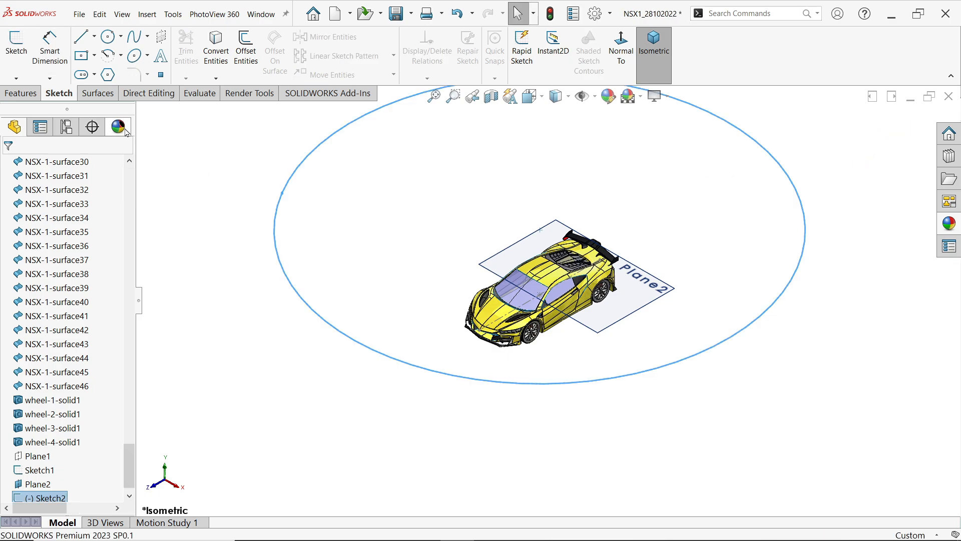
pyautogui.moveTo(118, 127)
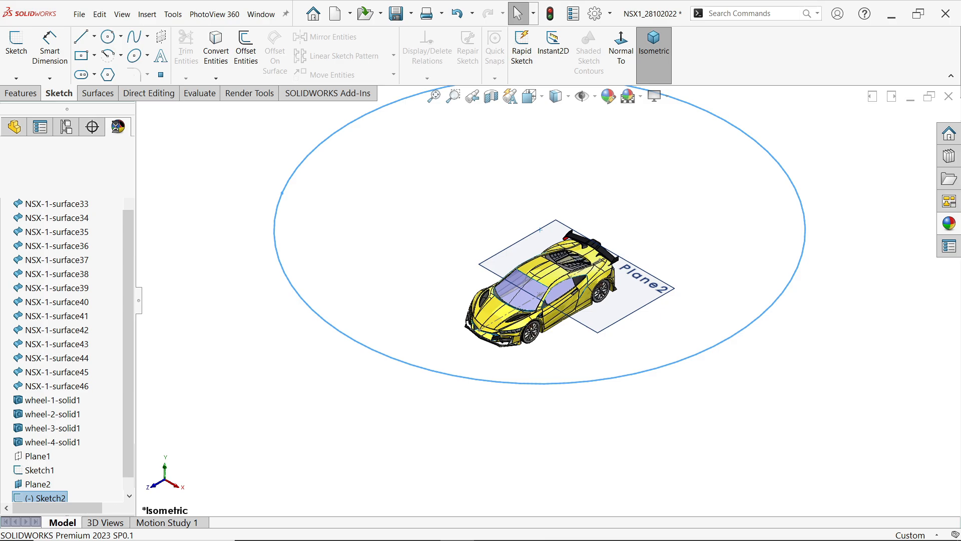
pyautogui.click(118, 126)
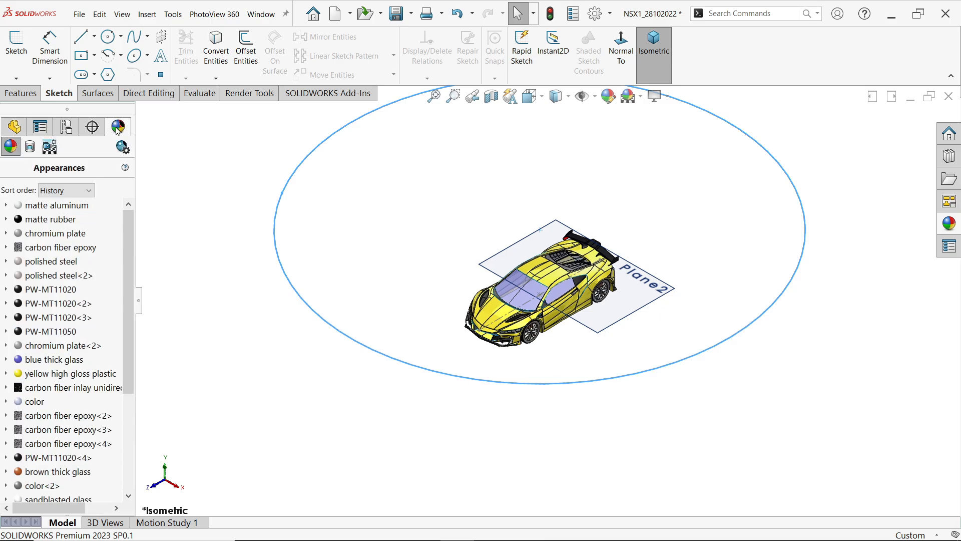
pyautogui.moveTo(49, 147)
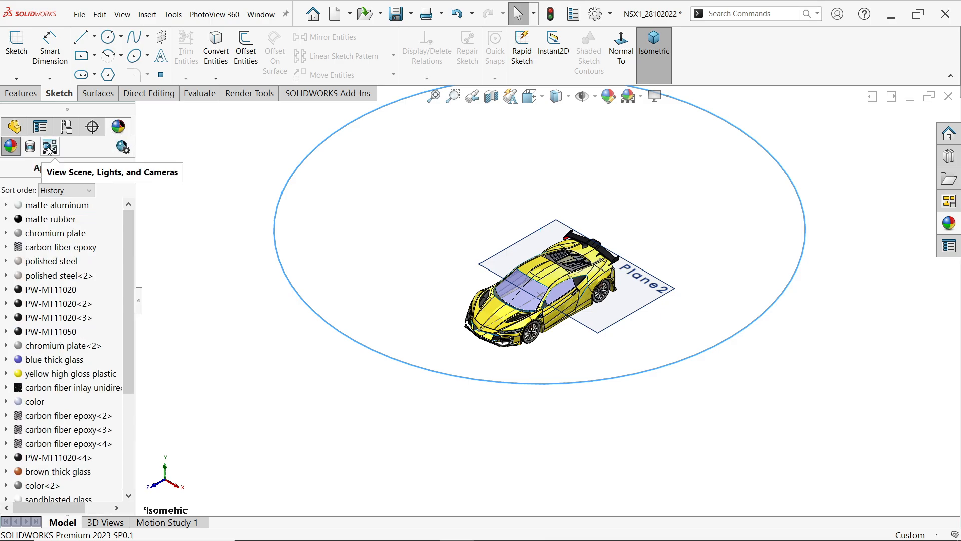
pyautogui.click(49, 147)
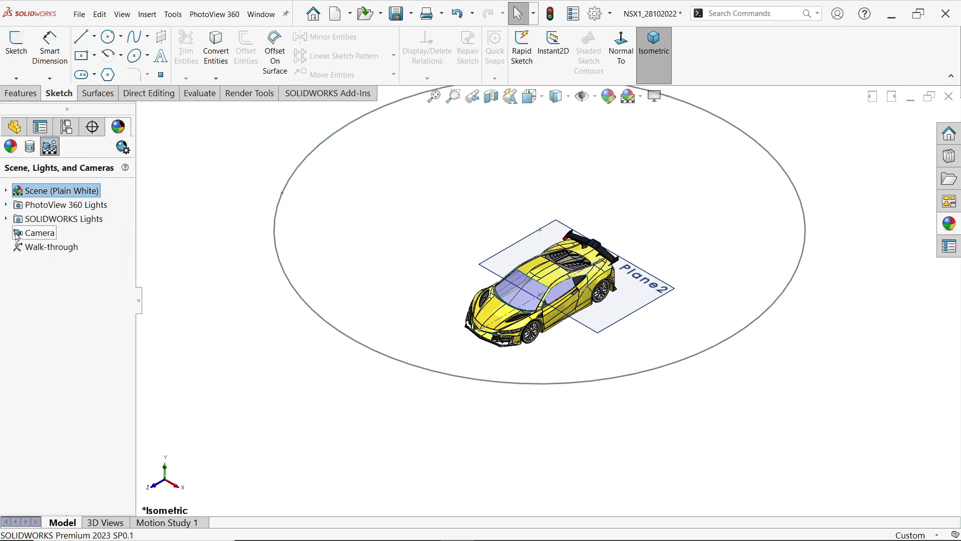
pyautogui.rightClick(38, 232)
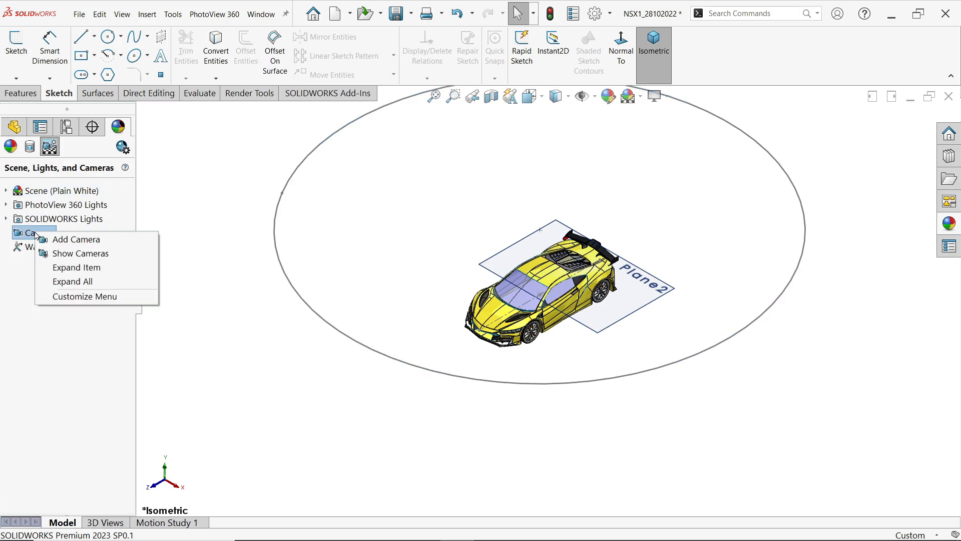
# Add a camera in isometric view targeting Sketch1's Point5, positioned on Sketch2's Arc1
pyautogui.click(76, 240)
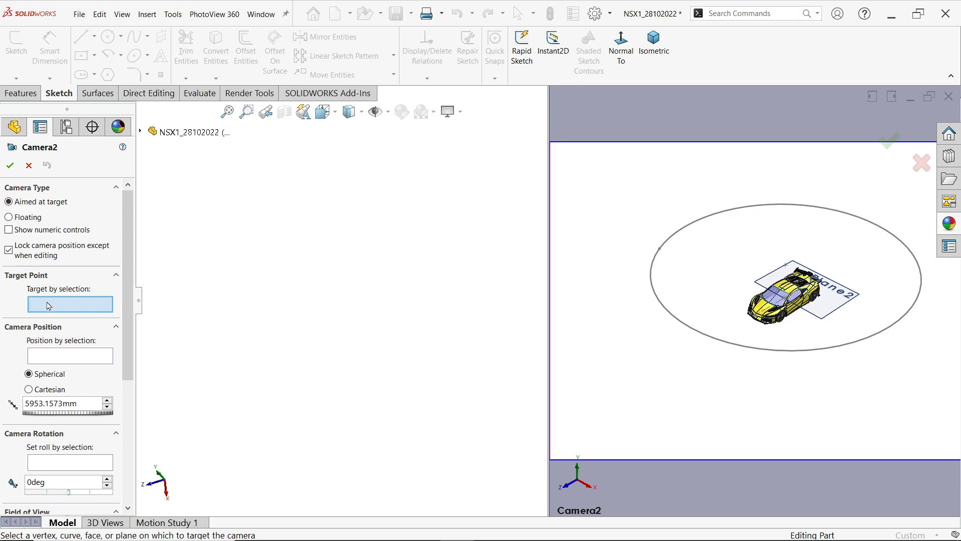
pyautogui.moveTo(52, 305)
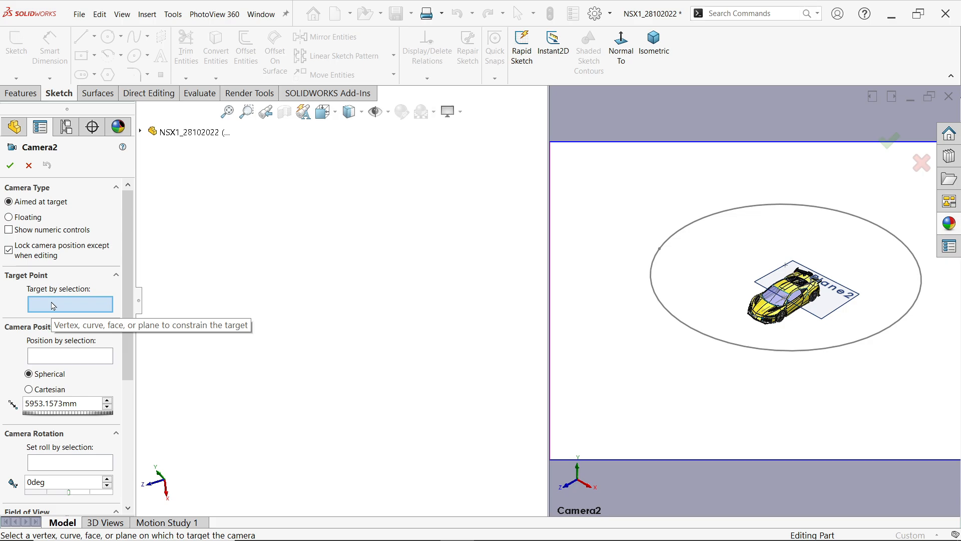
pyautogui.moveTo(327, 320)
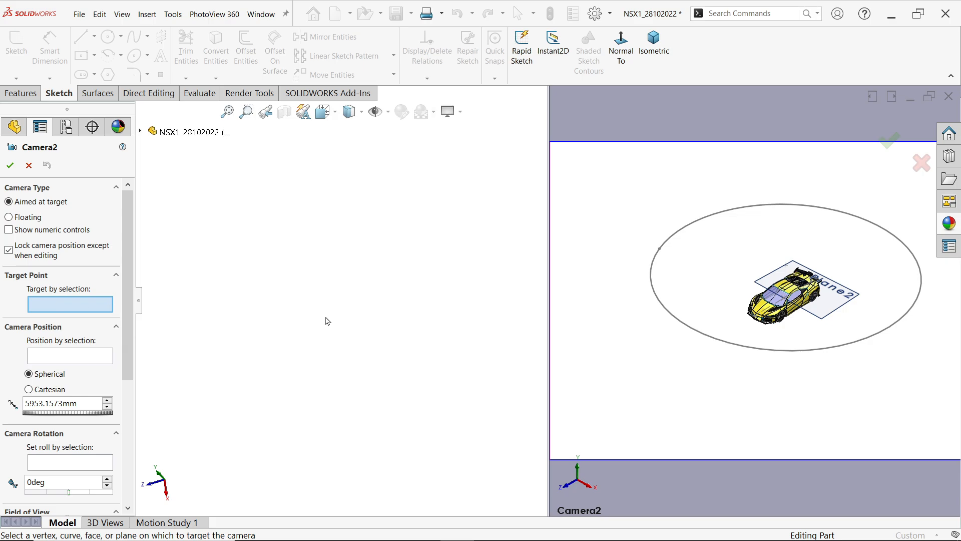
pyautogui.click(321, 111)
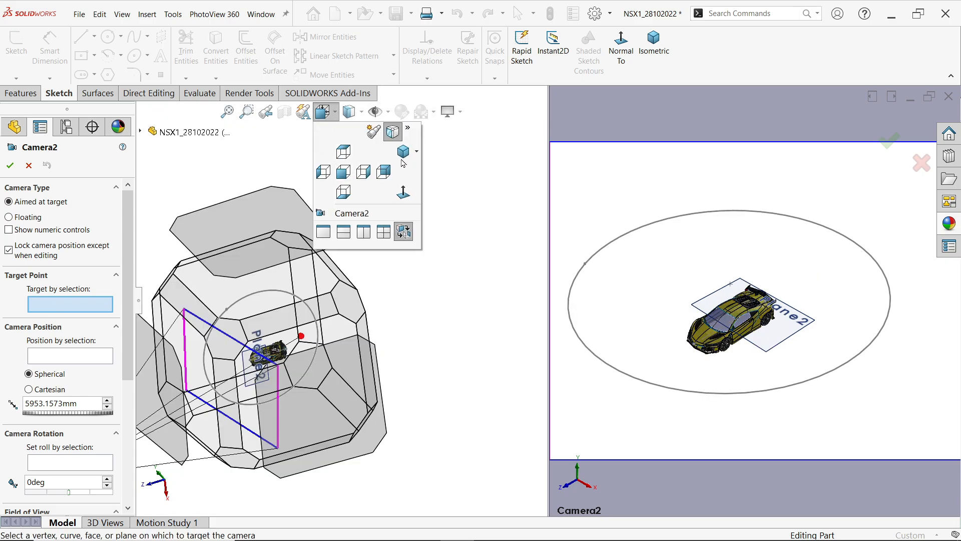
pyautogui.click(654, 44)
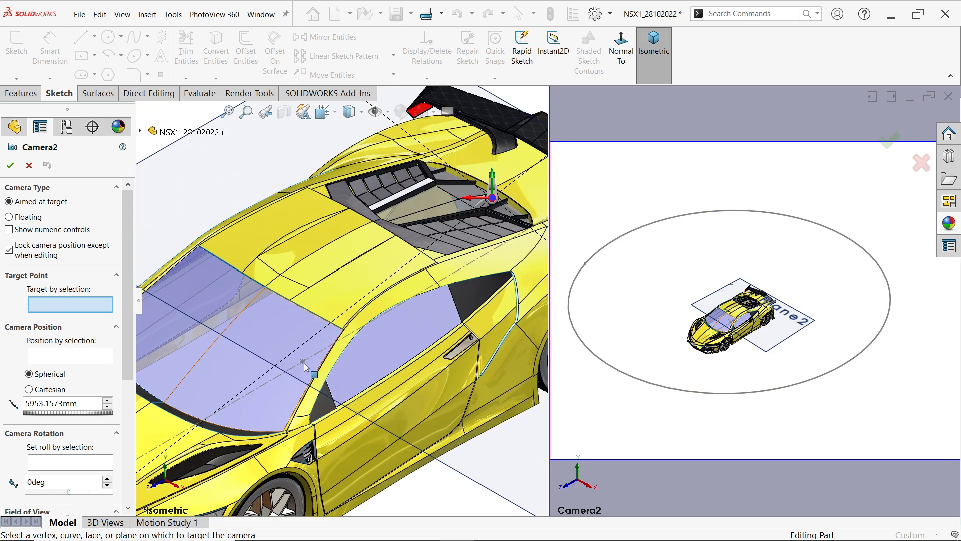
pyautogui.click(319, 330)
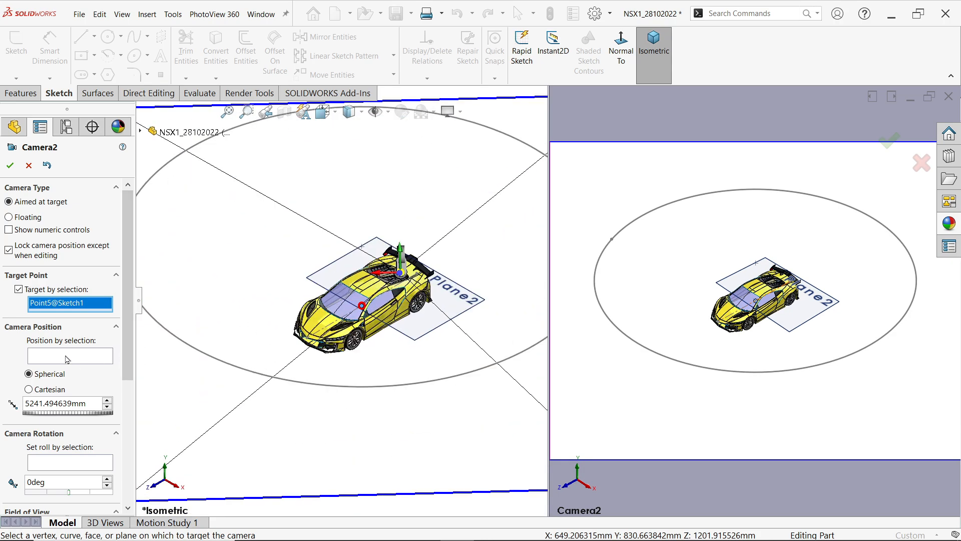
pyautogui.click(70, 356)
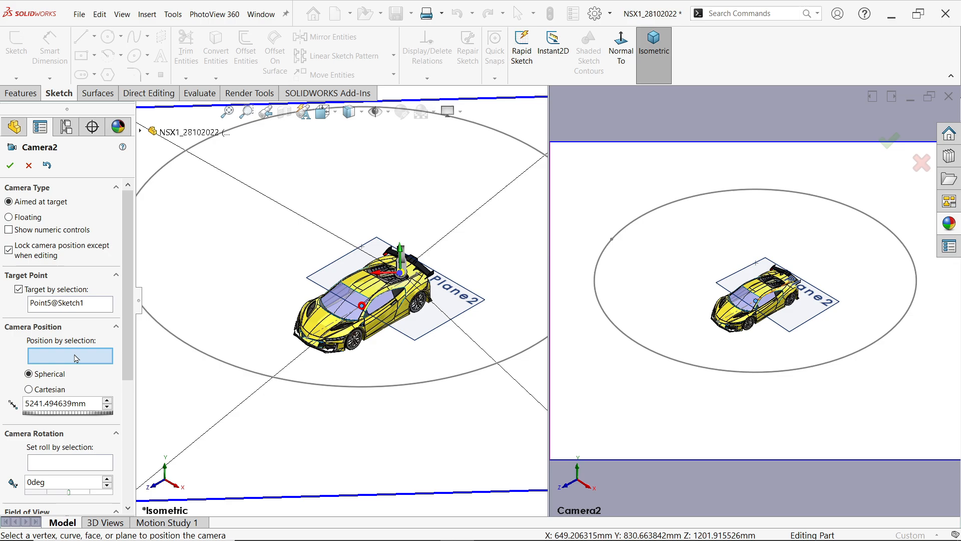
pyautogui.click(272, 386)
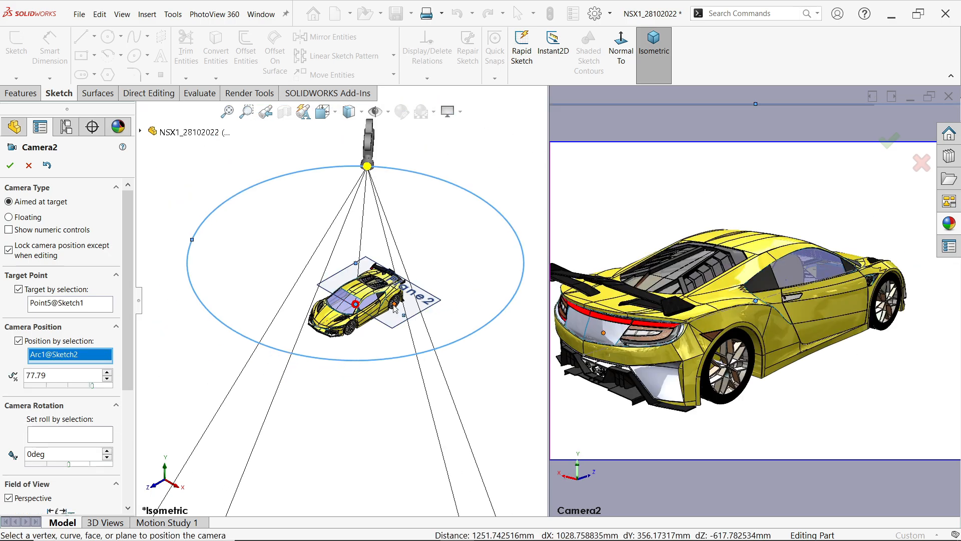
# Give Camera2 the 50mm Standard lens, arc position 0 and 16:9 aspect ratio
pyautogui.scroll(-3)
pyautogui.write('0')
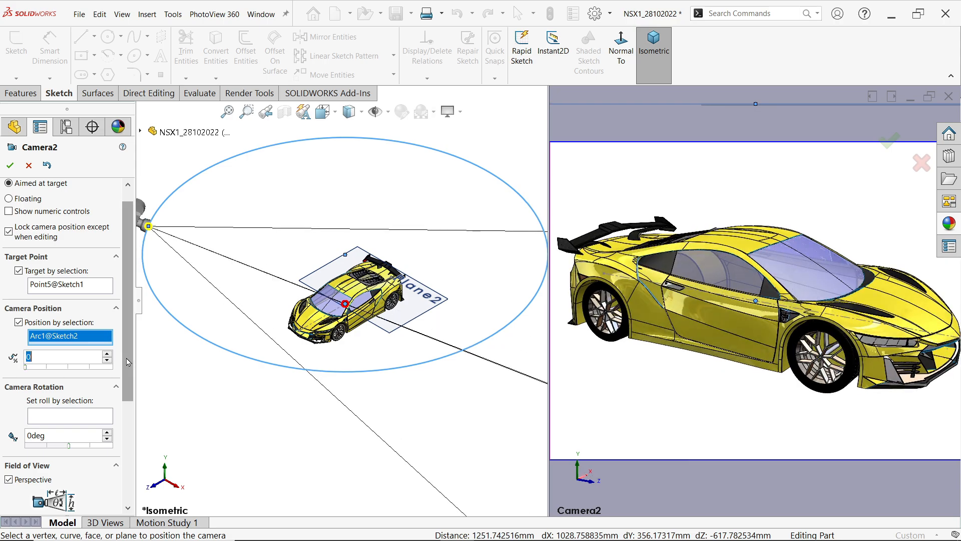
pyautogui.scroll(-3)
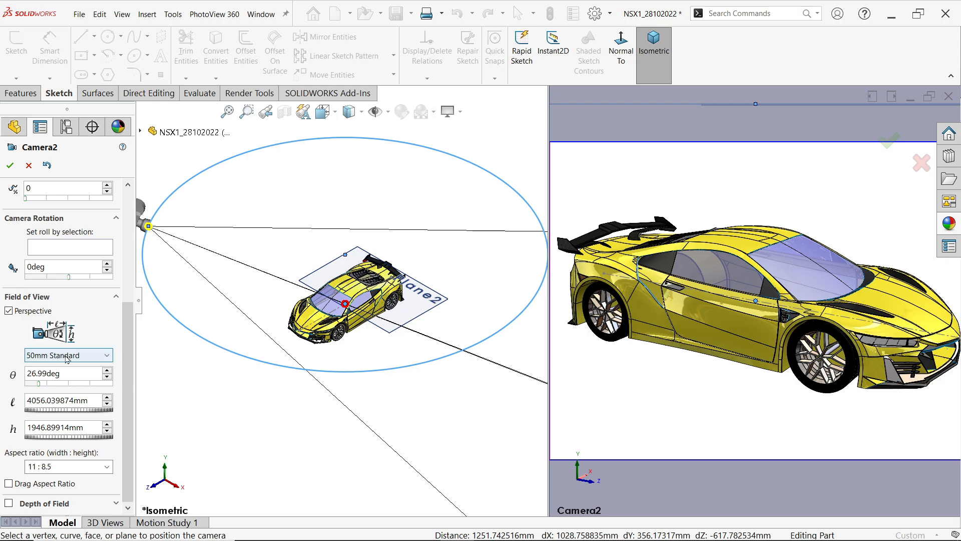
pyautogui.click(68, 355)
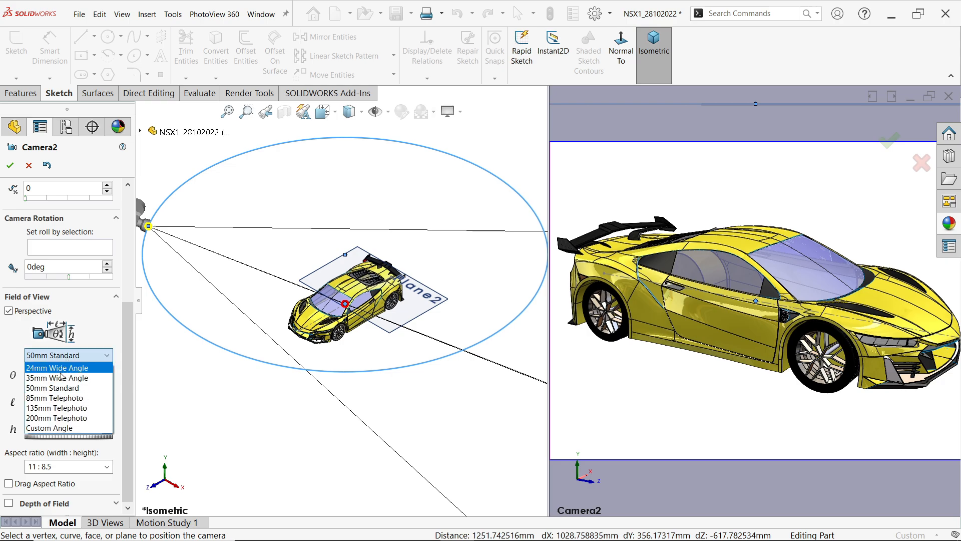
pyautogui.click(57, 377)
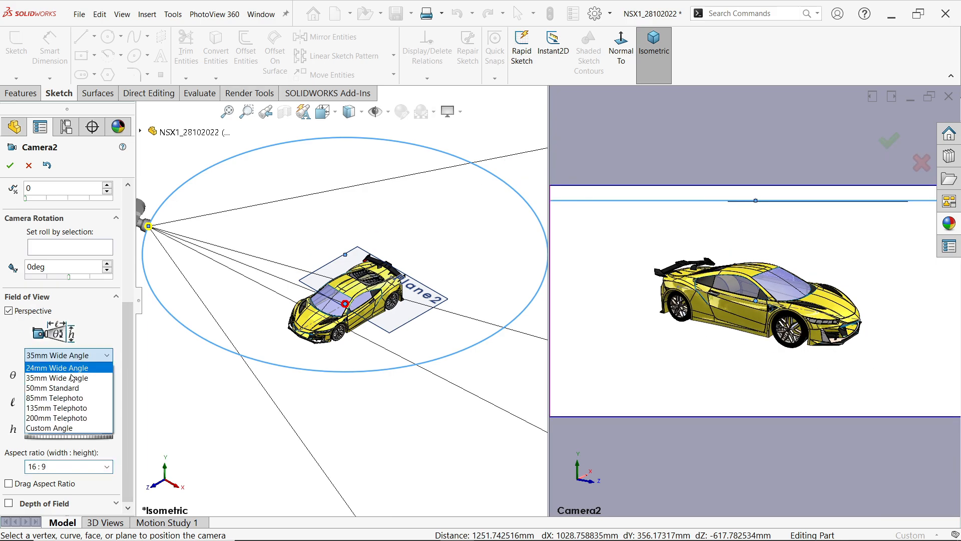
pyautogui.click(54, 388)
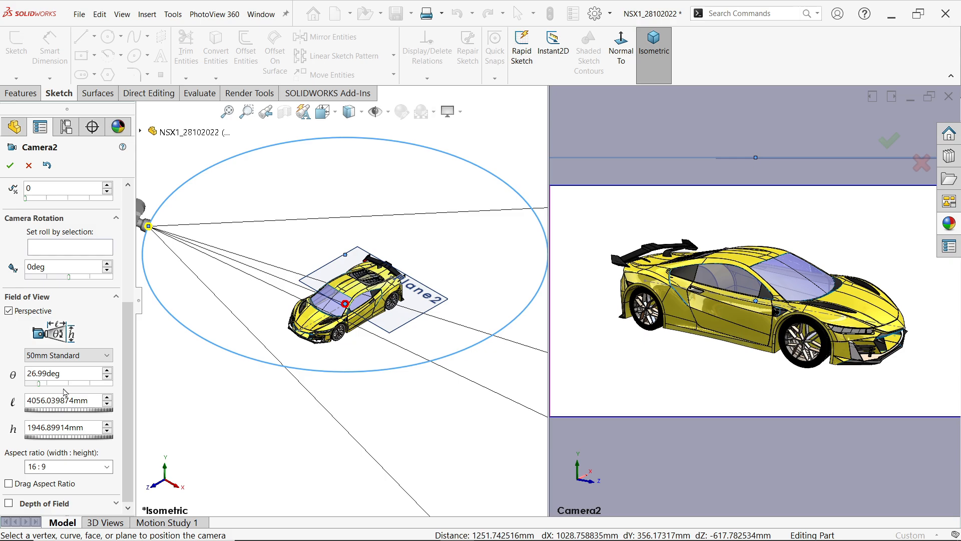
pyautogui.moveTo(126, 344)
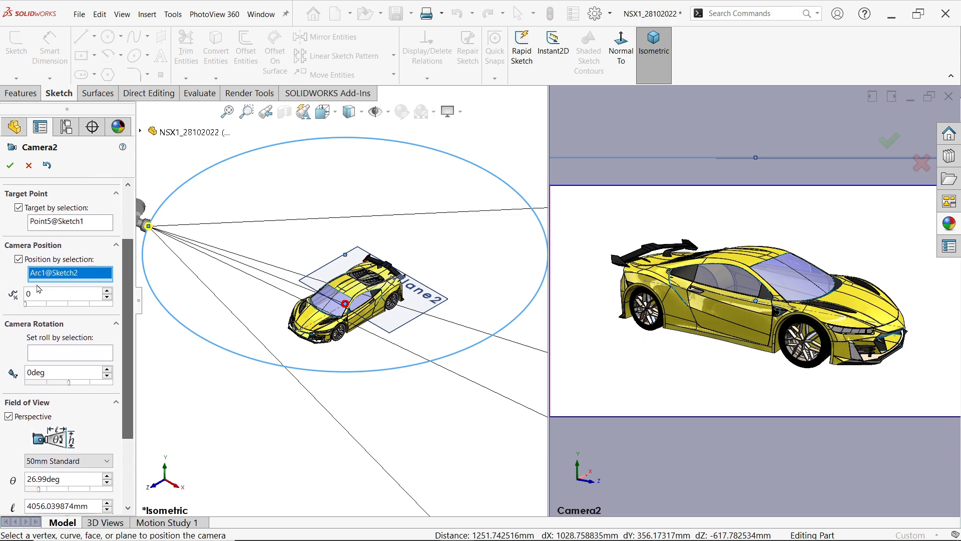
# Set Camera2's roll from a face with Flip Direction, position 0, and confirm the camera
pyautogui.click(69, 352)
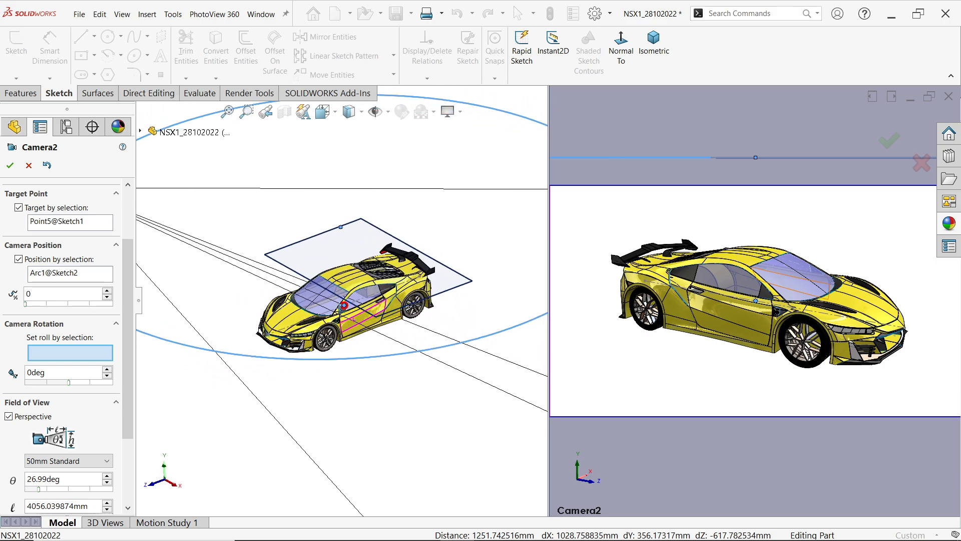
pyautogui.scroll(3)
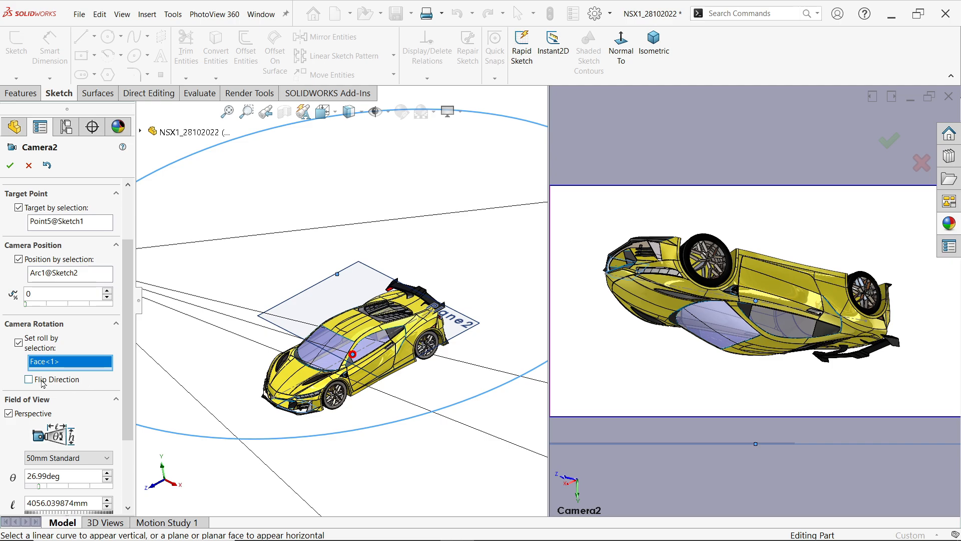
pyautogui.click(28, 379)
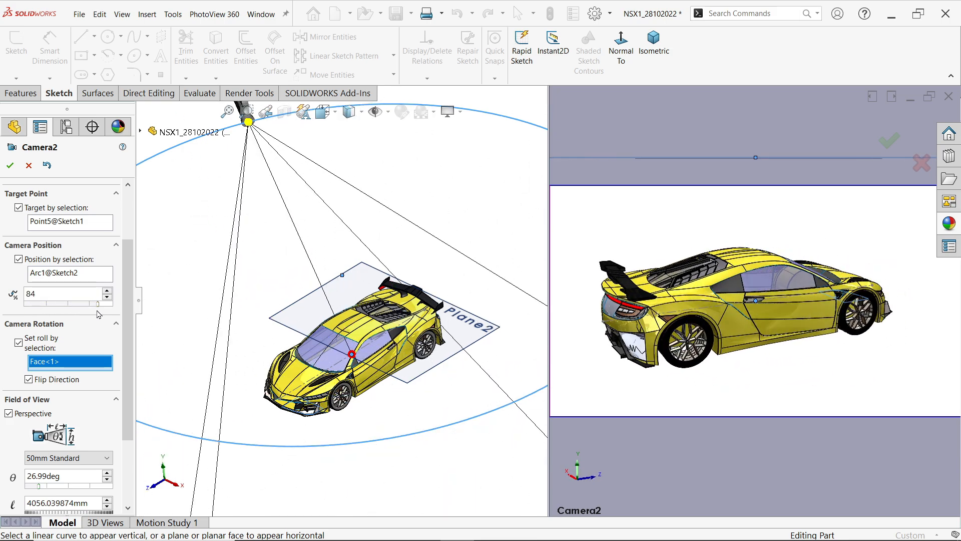
pyautogui.tripleClick(61, 293)
pyautogui.write('0')
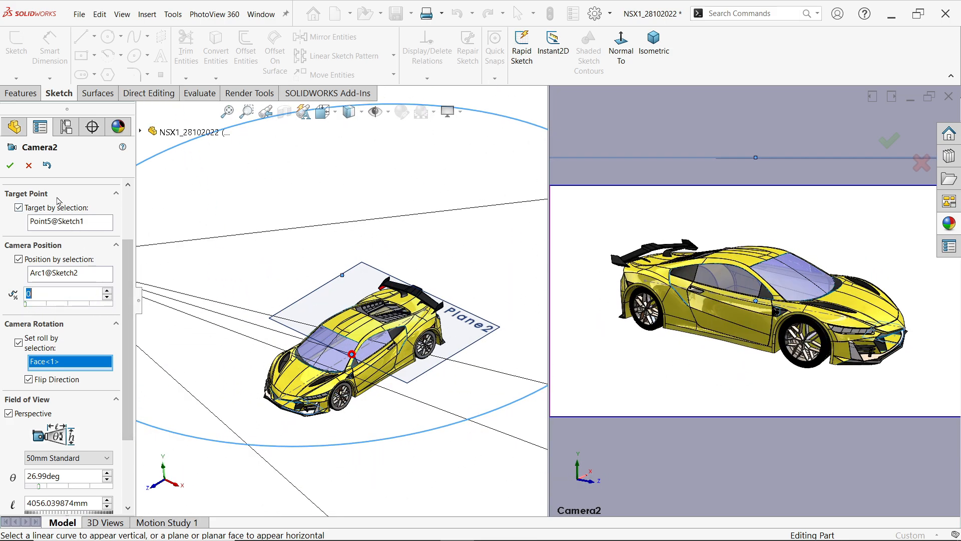
pyautogui.click(10, 164)
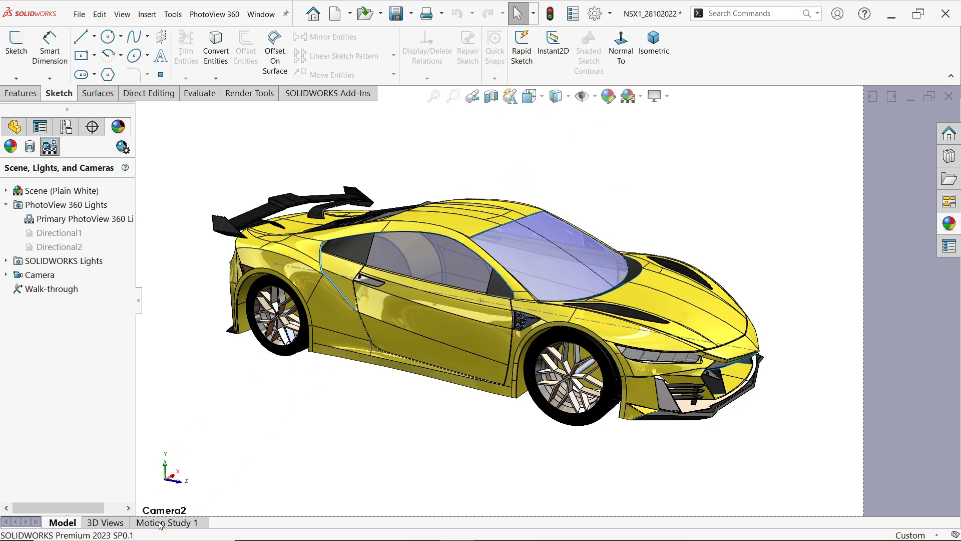
# Open Motion Study 1 and view the scene through Camera2's Camera View
pyautogui.click(166, 522)
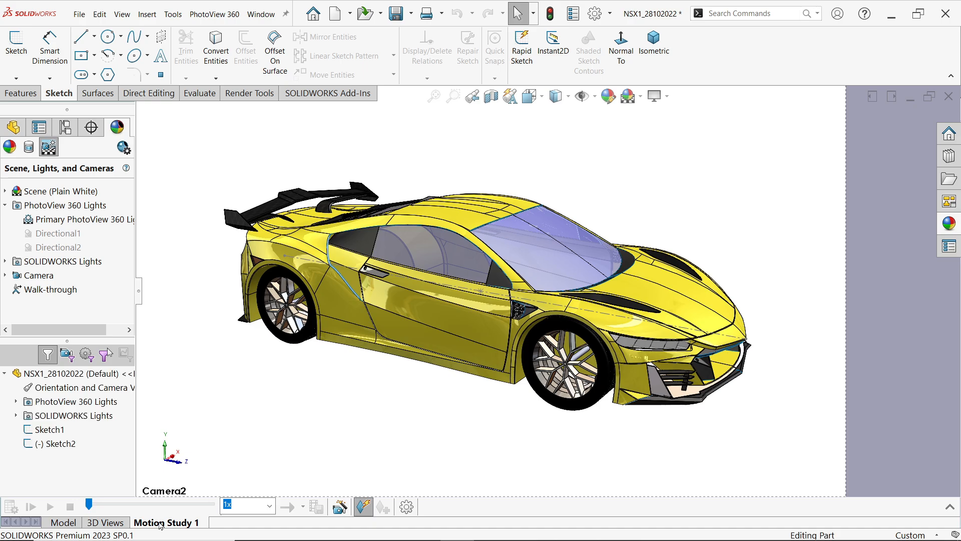
pyautogui.click(166, 523)
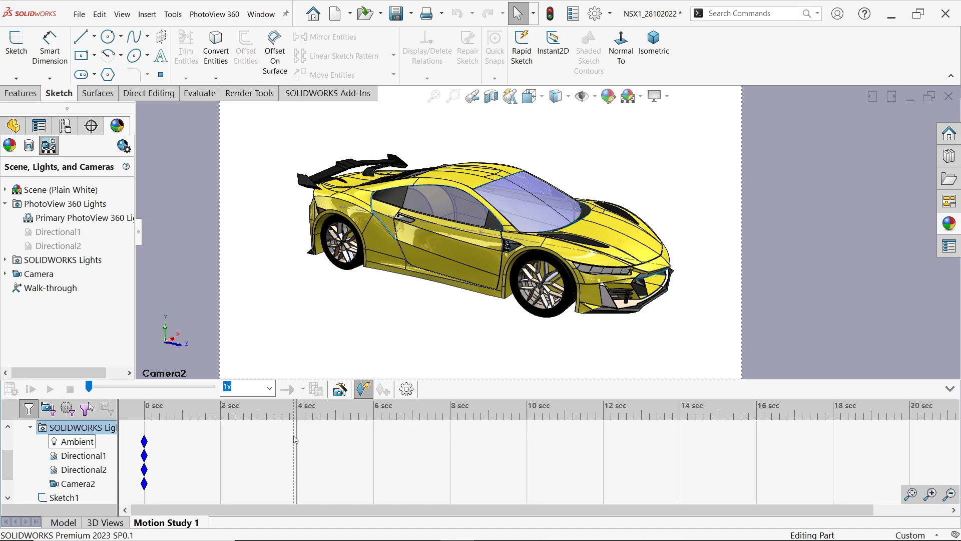
pyautogui.rightClick(77, 485)
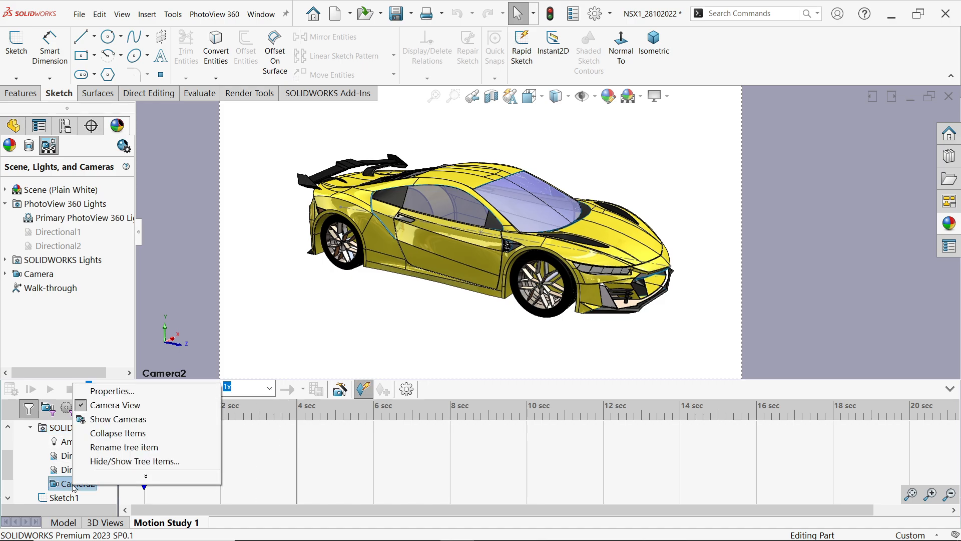
pyautogui.moveTo(114, 405)
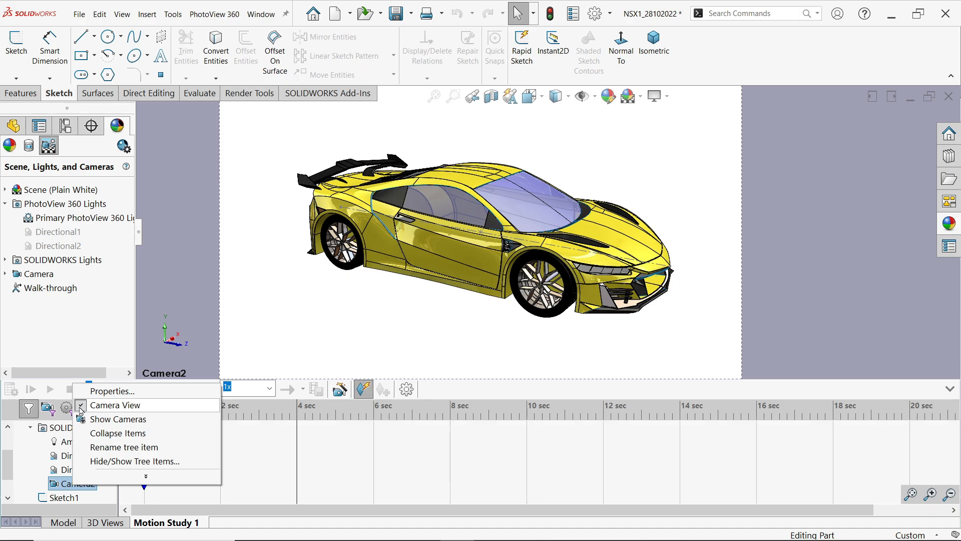
pyautogui.click(115, 404)
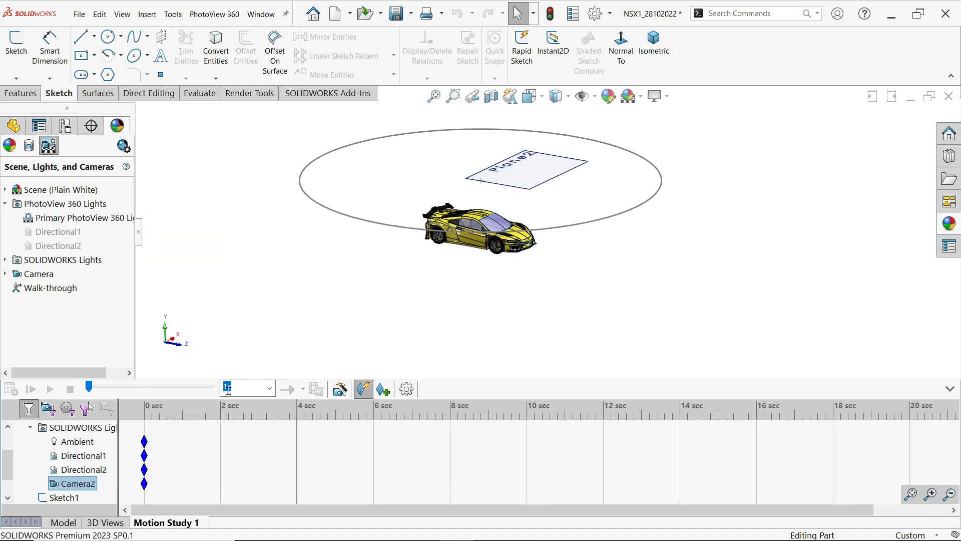
pyautogui.rightClick(73, 483)
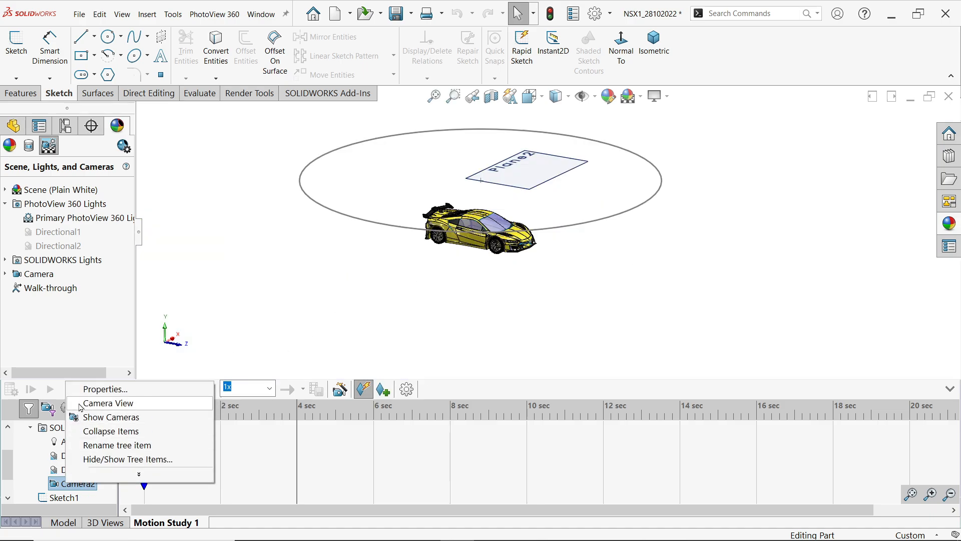
pyautogui.click(112, 402)
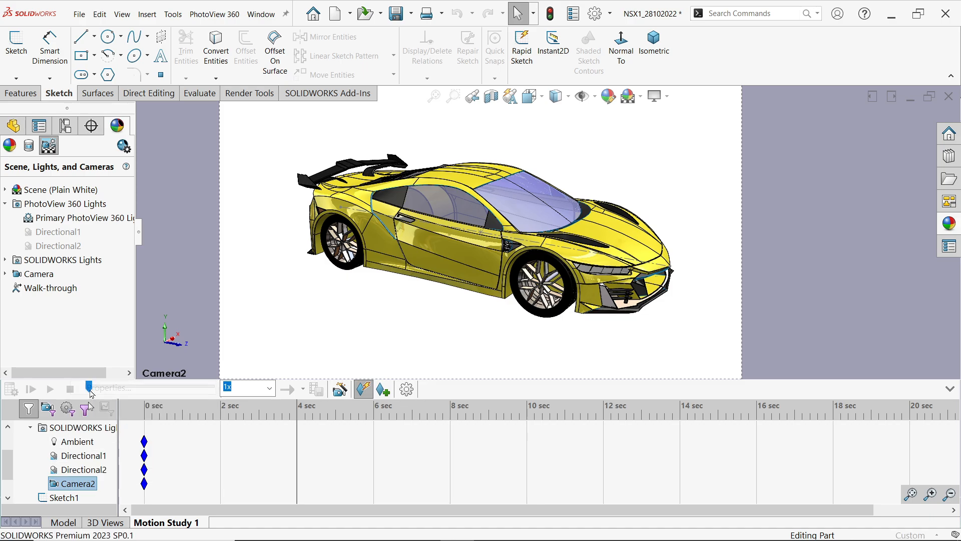
# Move Camera2 to position 100 along Arc1@Sketch2, creating a 0–4 second camera motion
pyautogui.doubleClick(75, 484)
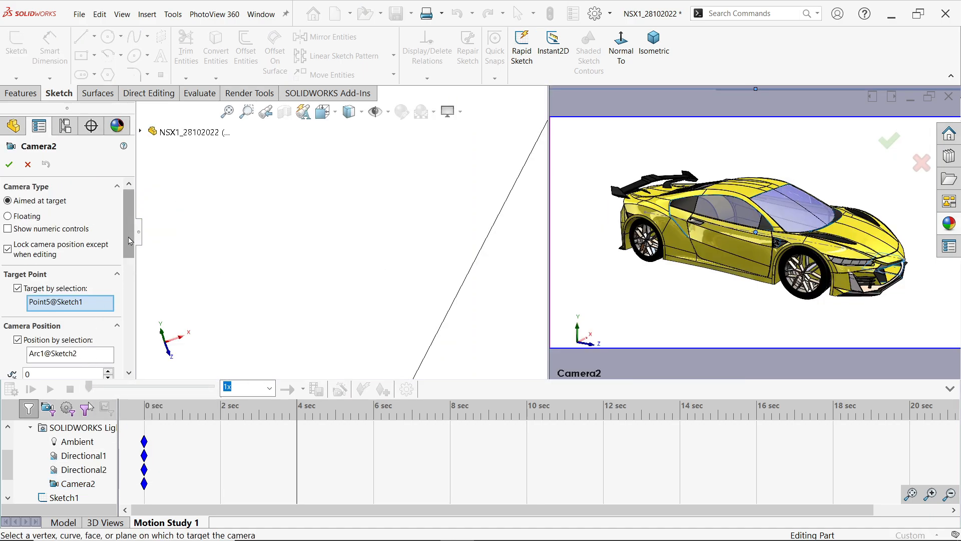
pyautogui.scroll(-3)
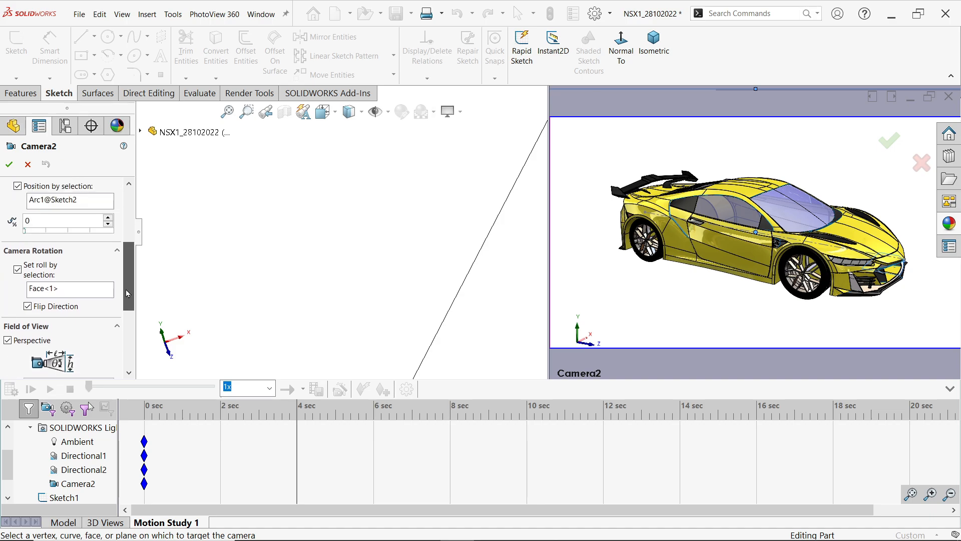
pyautogui.scroll(3)
pyautogui.write('100')
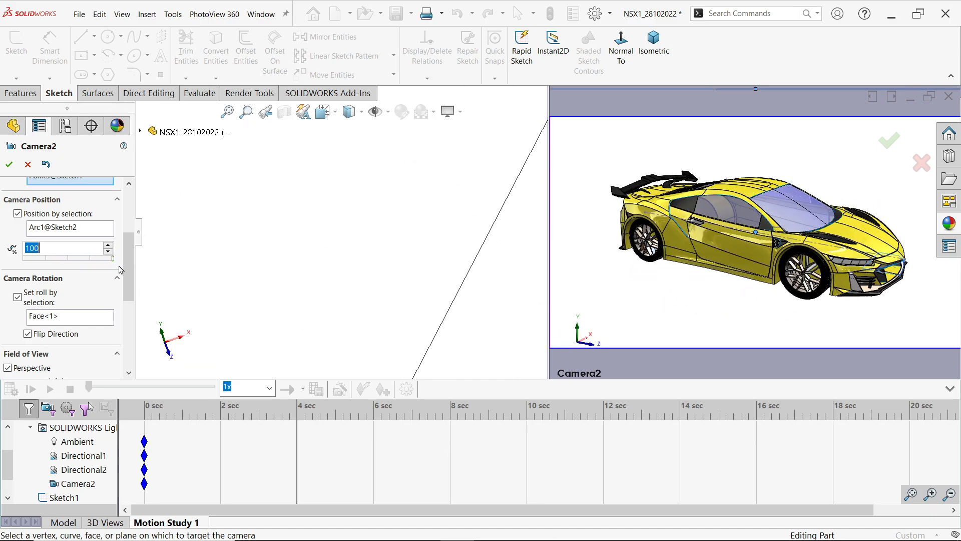
pyautogui.click(8, 164)
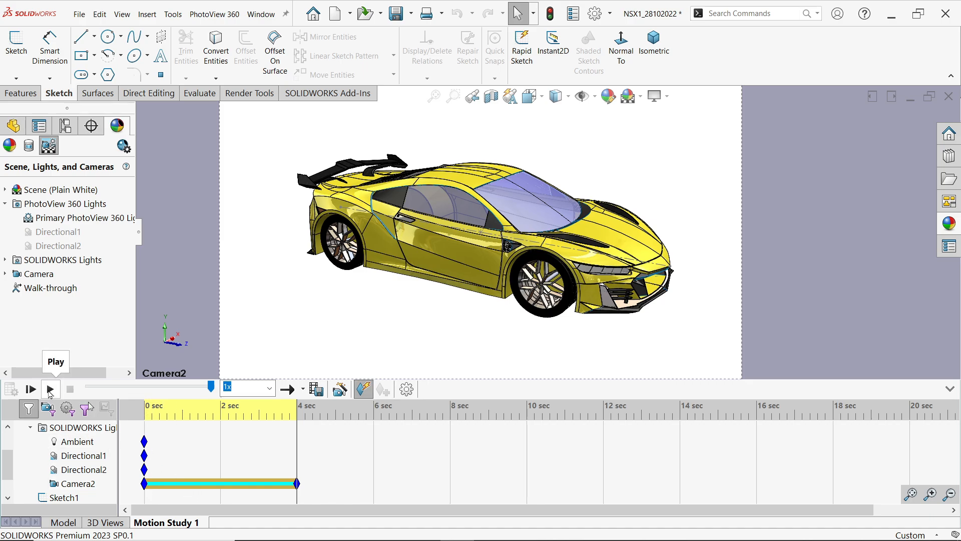
# Play the 4-second Camera2 animation so the view swings around the car
pyautogui.click(30, 388)
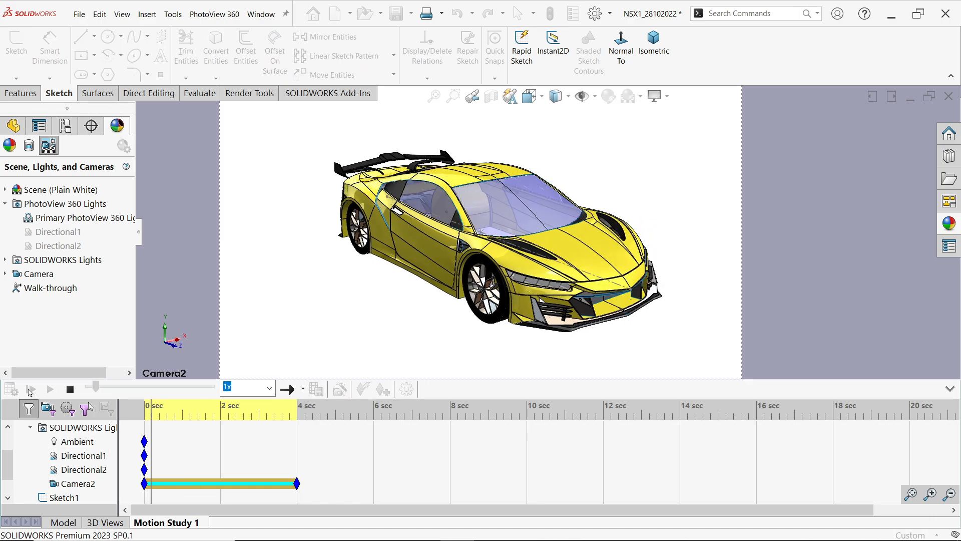
pyautogui.click(49, 389)
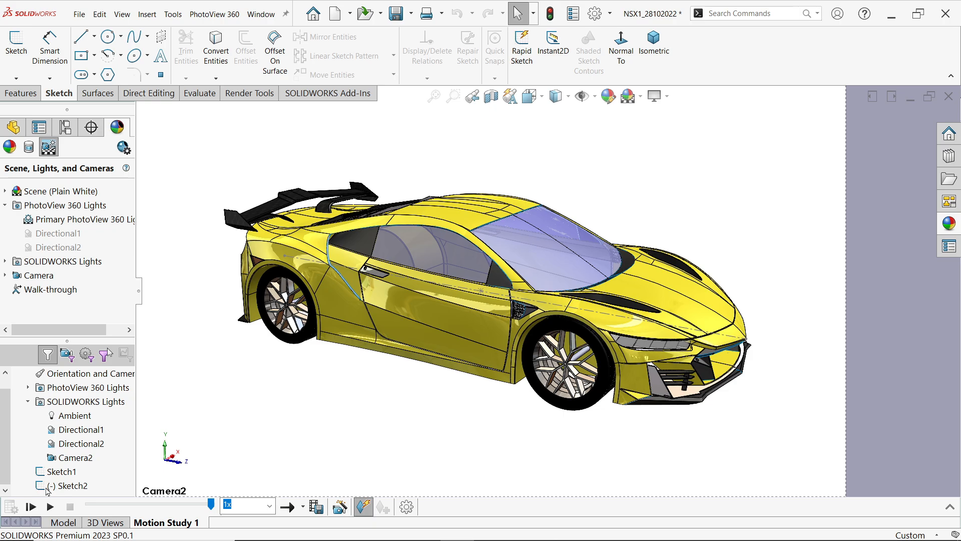
pyautogui.moveTo(319, 483)
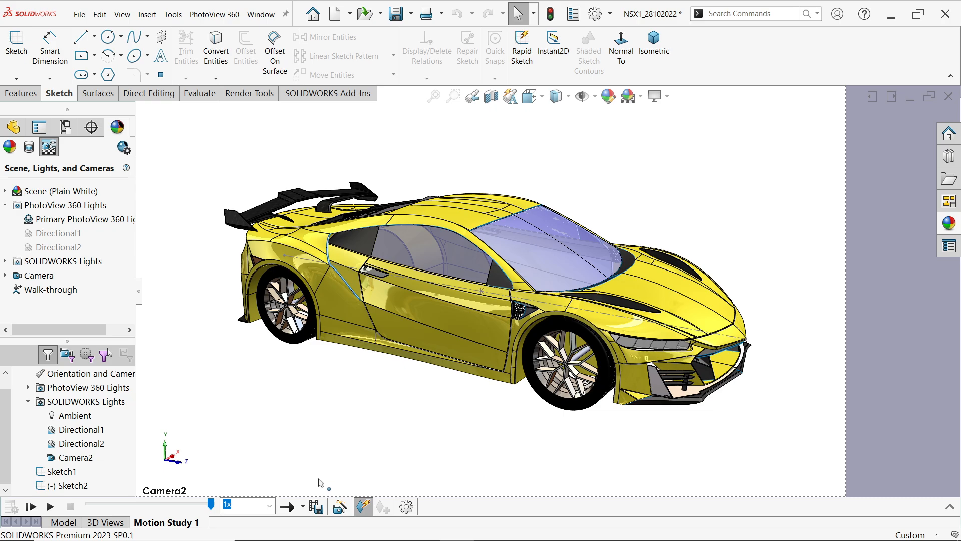
pyautogui.moveTo(317, 506)
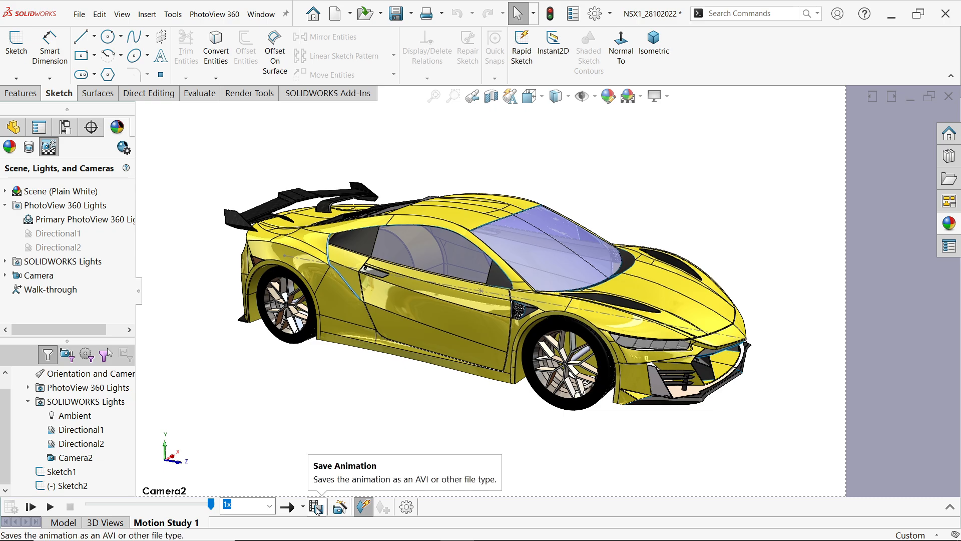
# Name the animation file 'Car Animation' and choose MP4 Video as the format
pyautogui.click(317, 508)
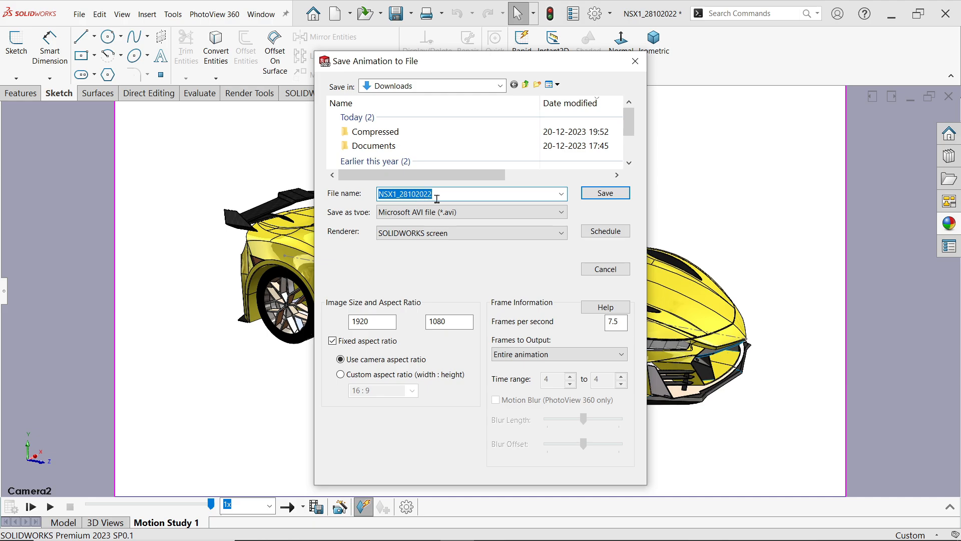
pyautogui.write('Car')
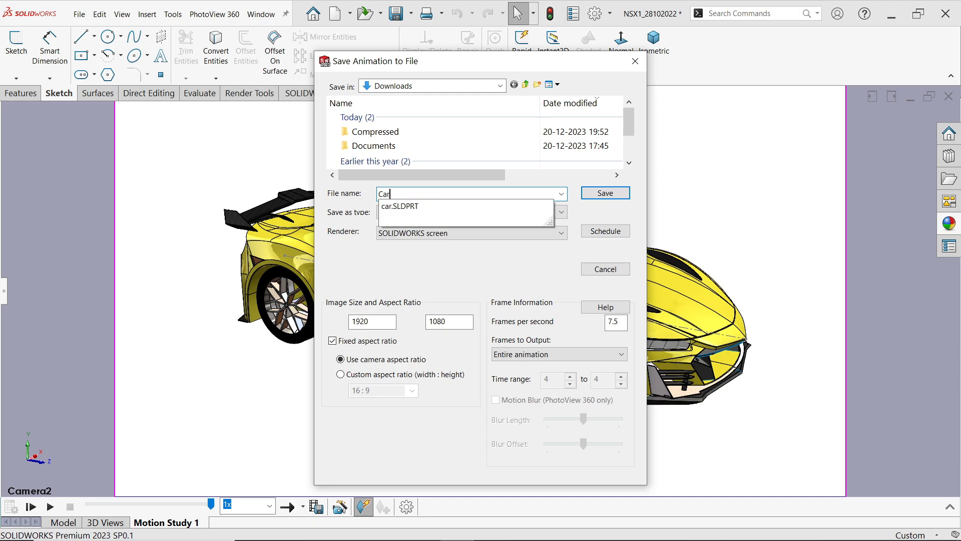
pyautogui.write('Anima')
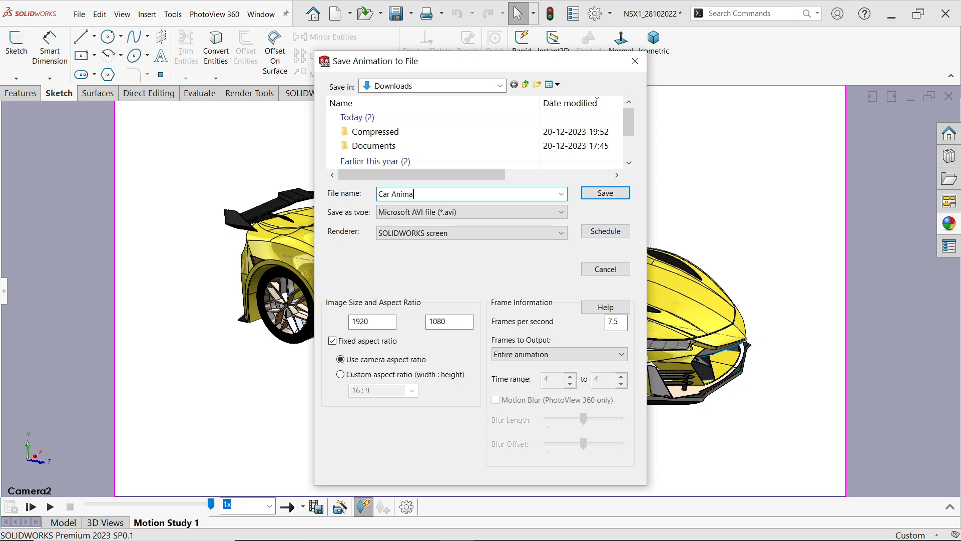
pyautogui.write('tion')
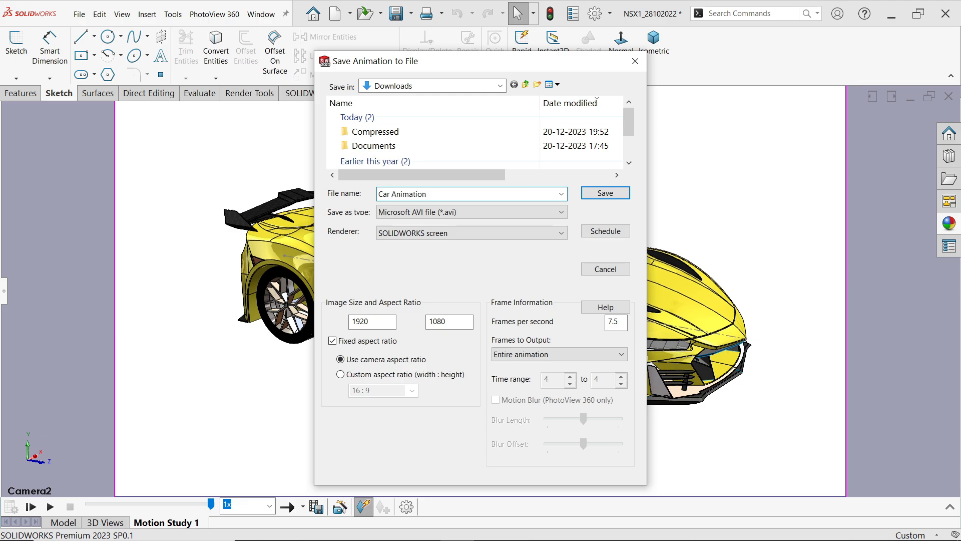
pyautogui.click(559, 211)
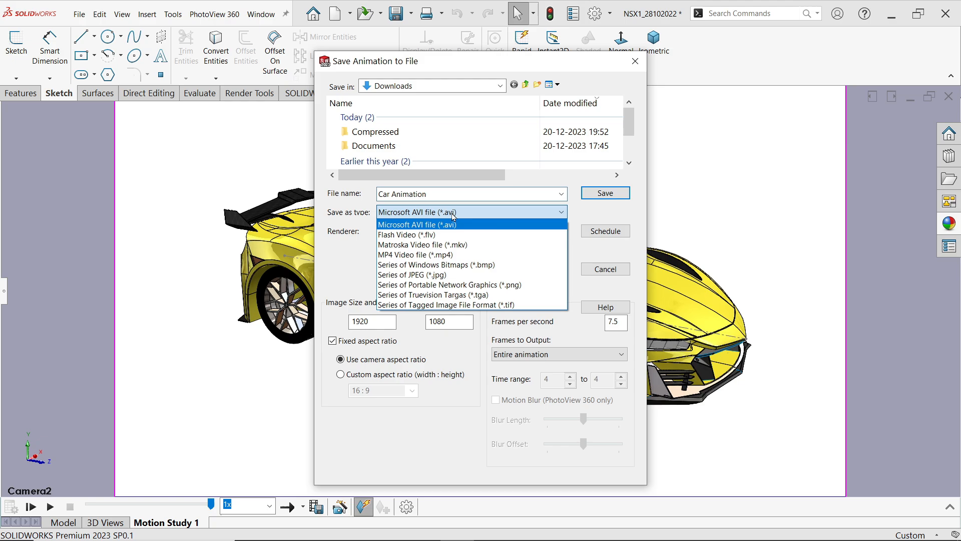
pyautogui.click(416, 254)
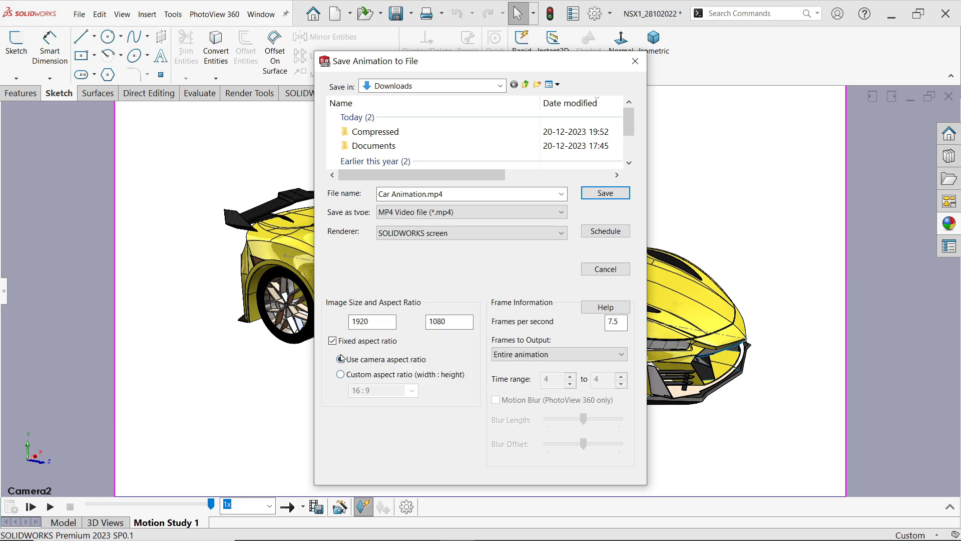
# Keep the camera aspect ratio, set 50 frames per second, and save to Desktop
pyautogui.click(340, 360)
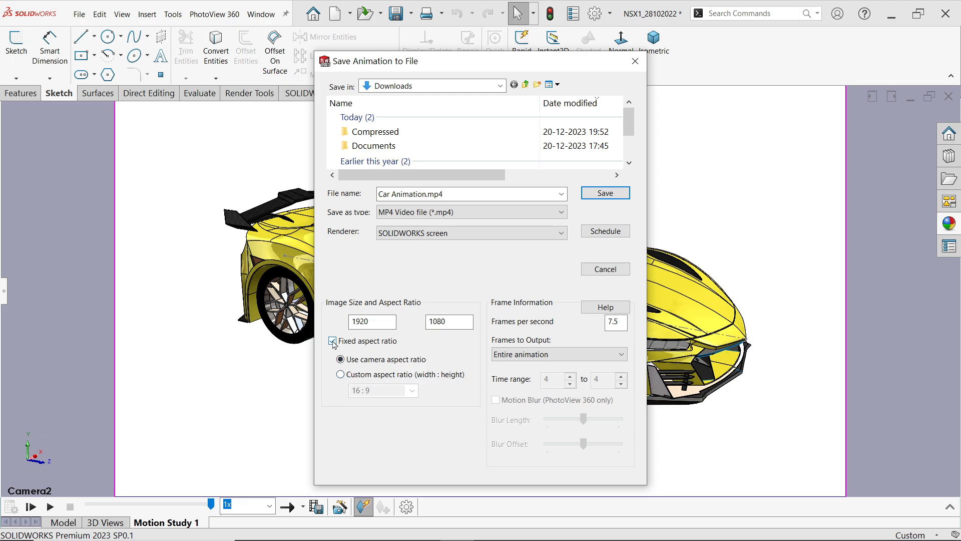
pyautogui.click(341, 374)
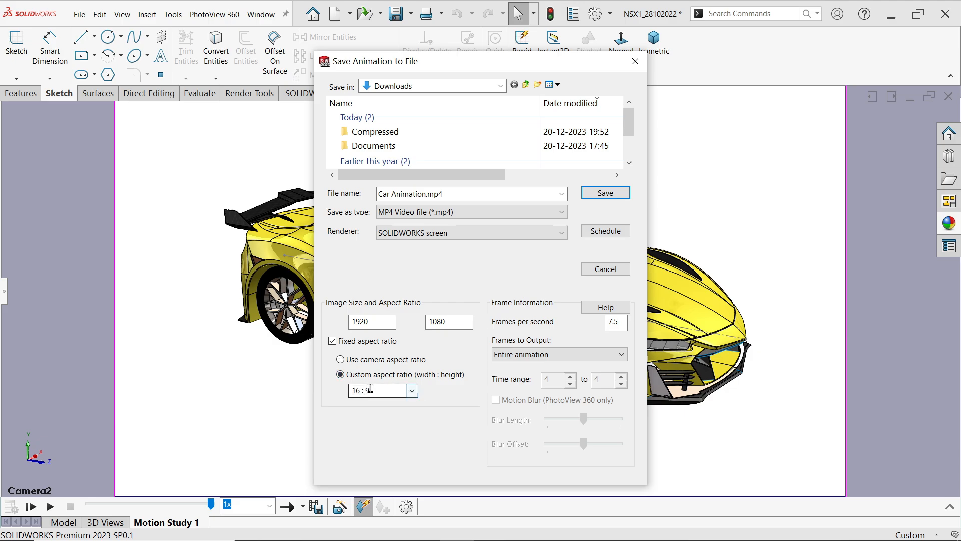
pyautogui.click(341, 359)
pyautogui.write('50')
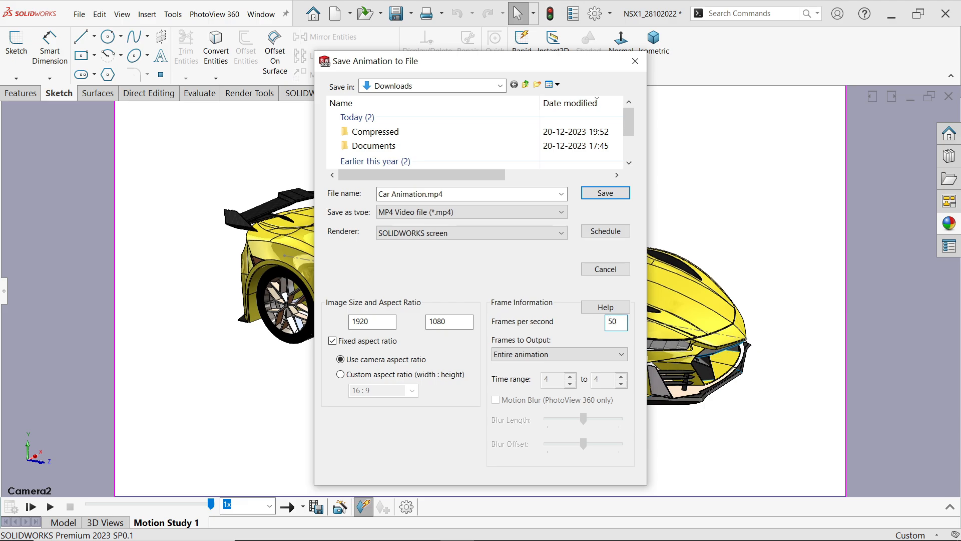
pyautogui.click(615, 321)
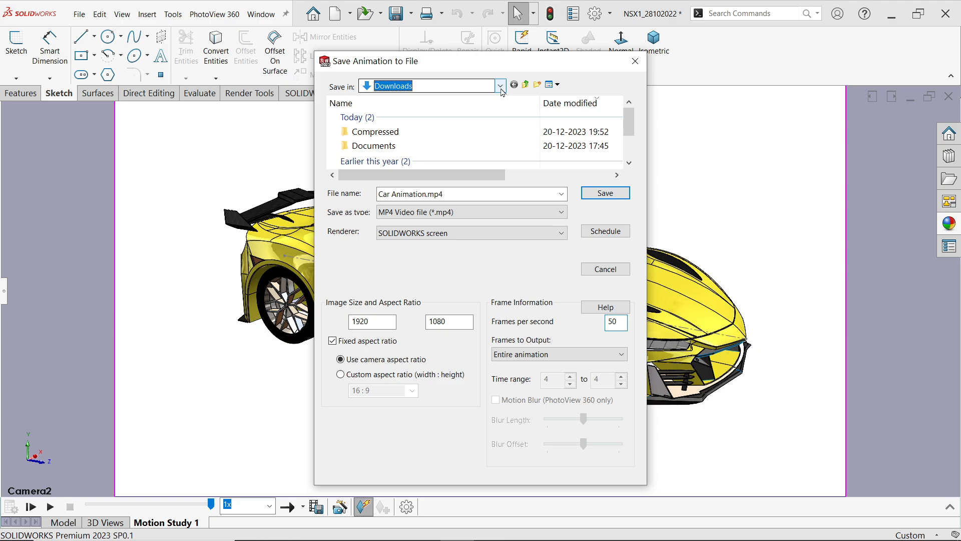
pyautogui.click(500, 85)
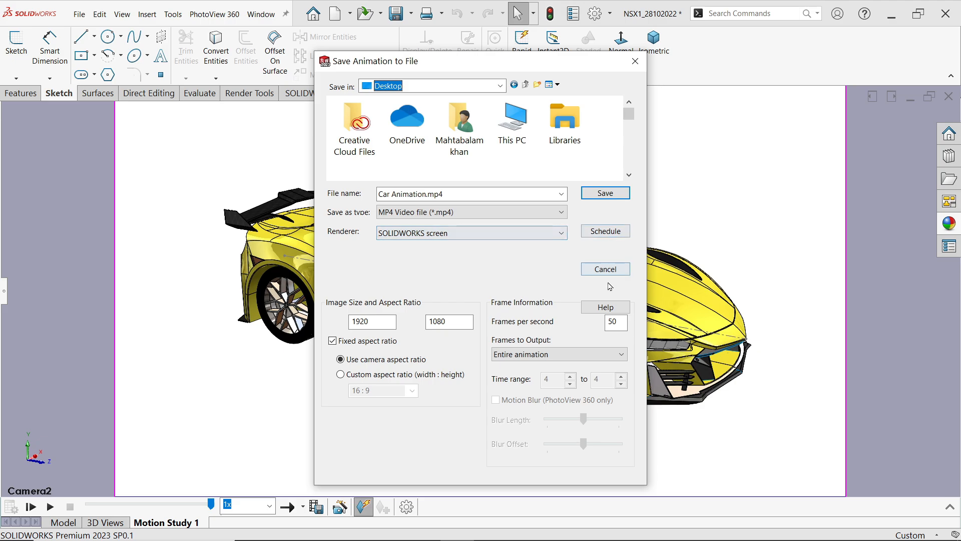
pyautogui.click(620, 354)
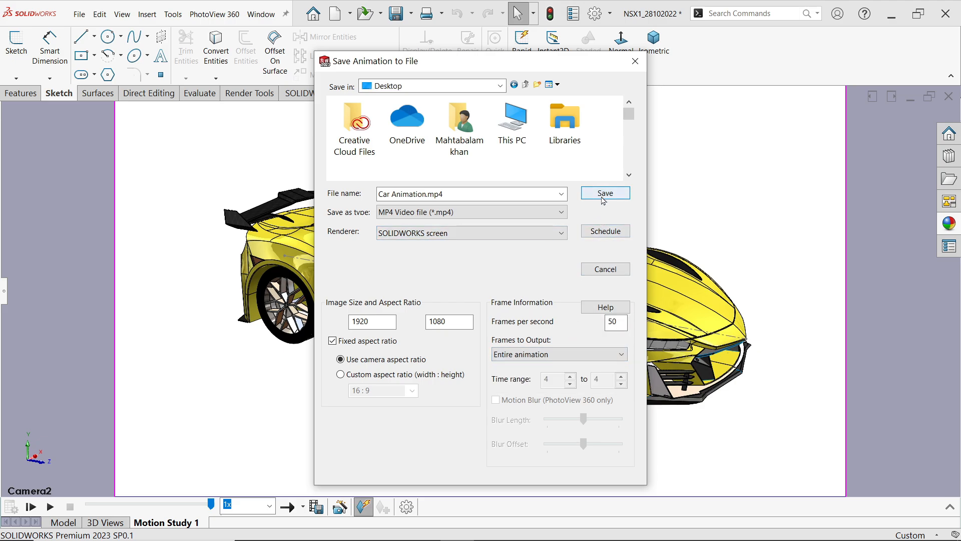
# Save and render Car Animation.mp4, returning to the Camera2 model view
pyautogui.click(604, 192)
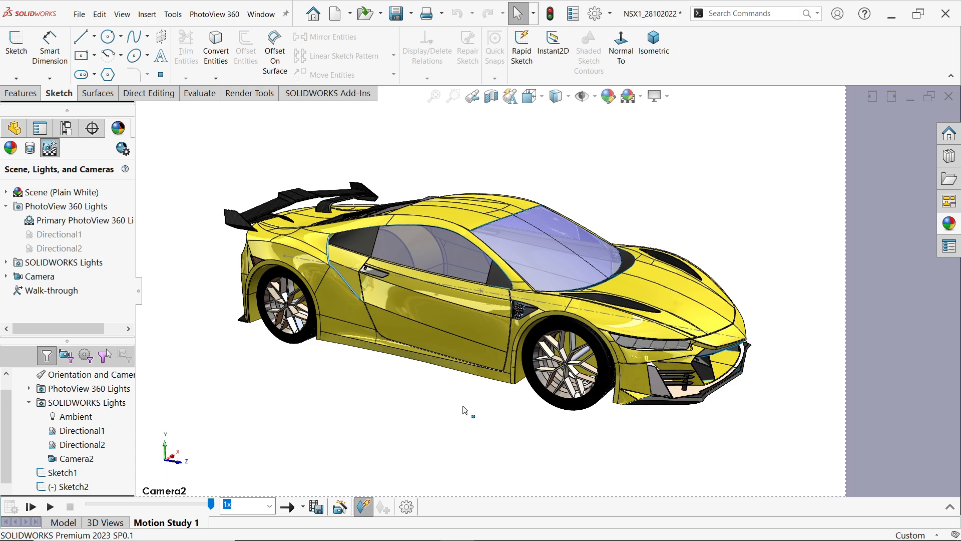
pyautogui.moveTo(417, 407)
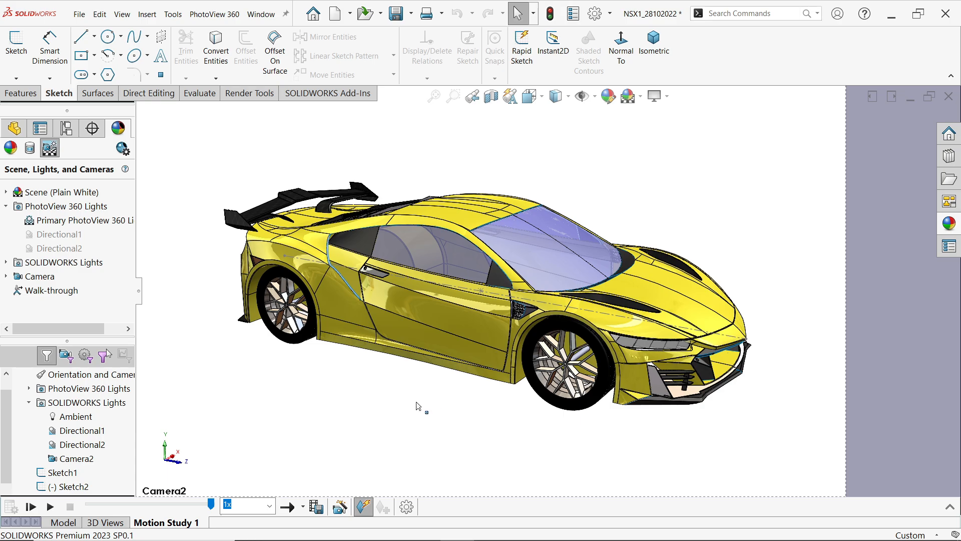